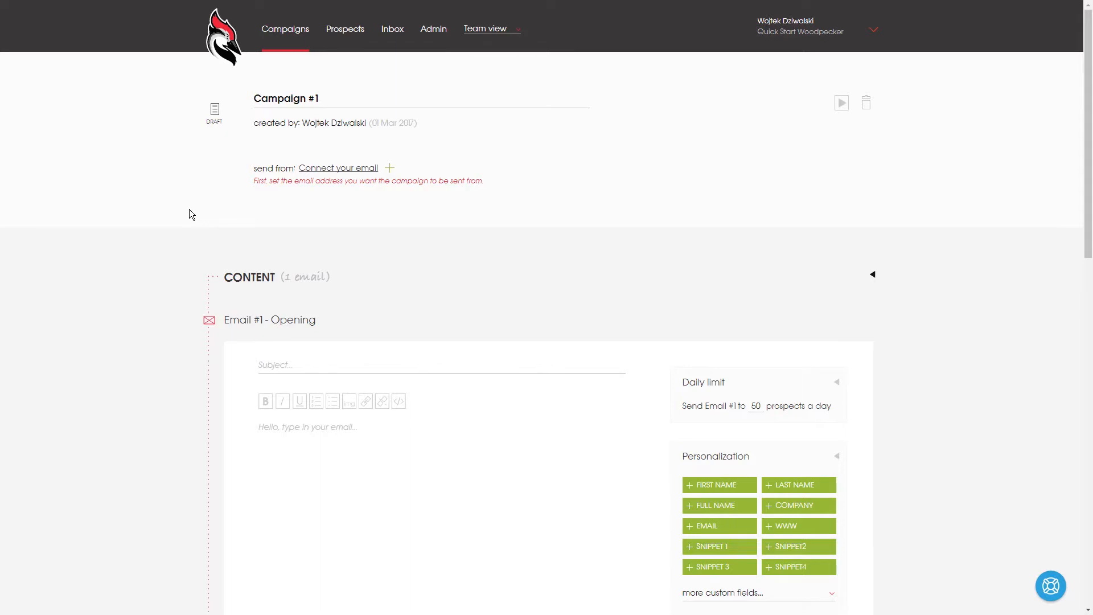
{"action": "mouse_move", "coordinate": [327, 171]}
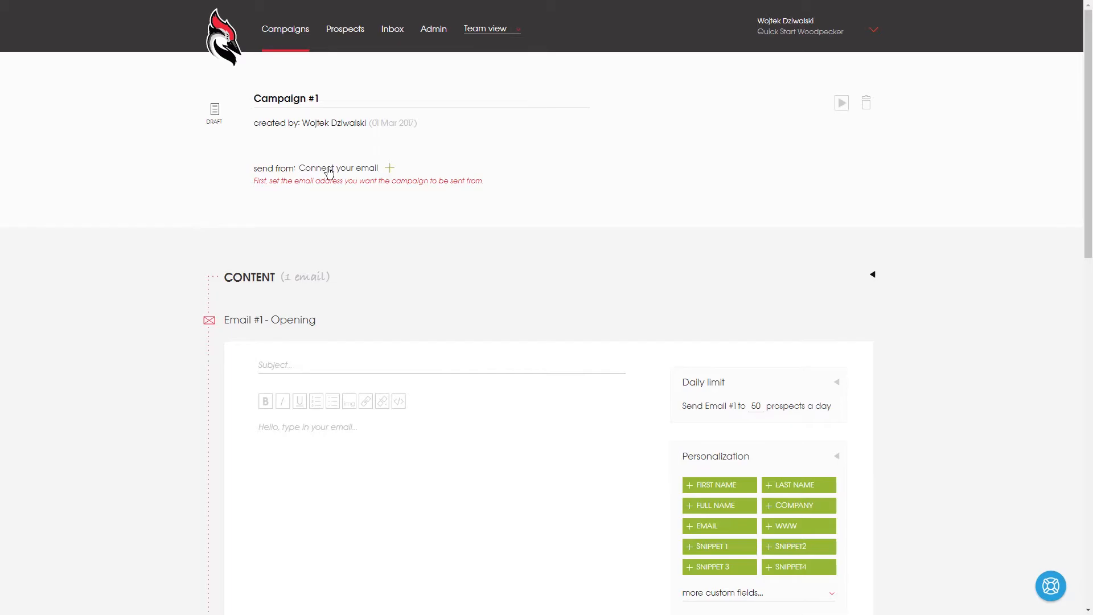
Connect a Google mail account and grant Woodpecker access to it
{"action": "left_click", "coordinate": [337, 169]}
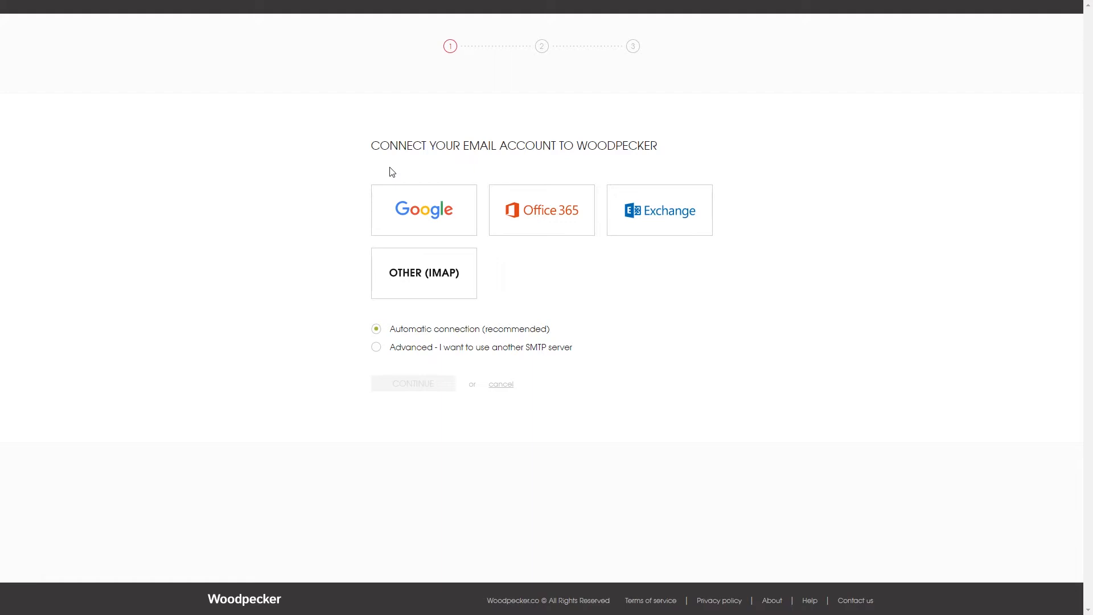
{"action": "left_click", "coordinate": [424, 209]}
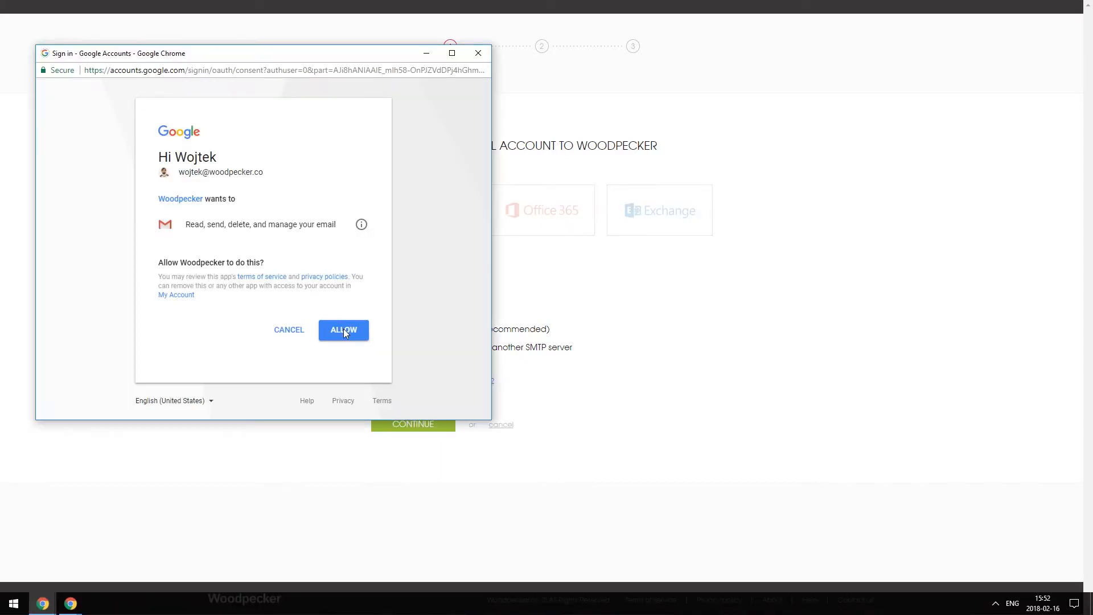
{"action": "left_click", "coordinate": [343, 330]}
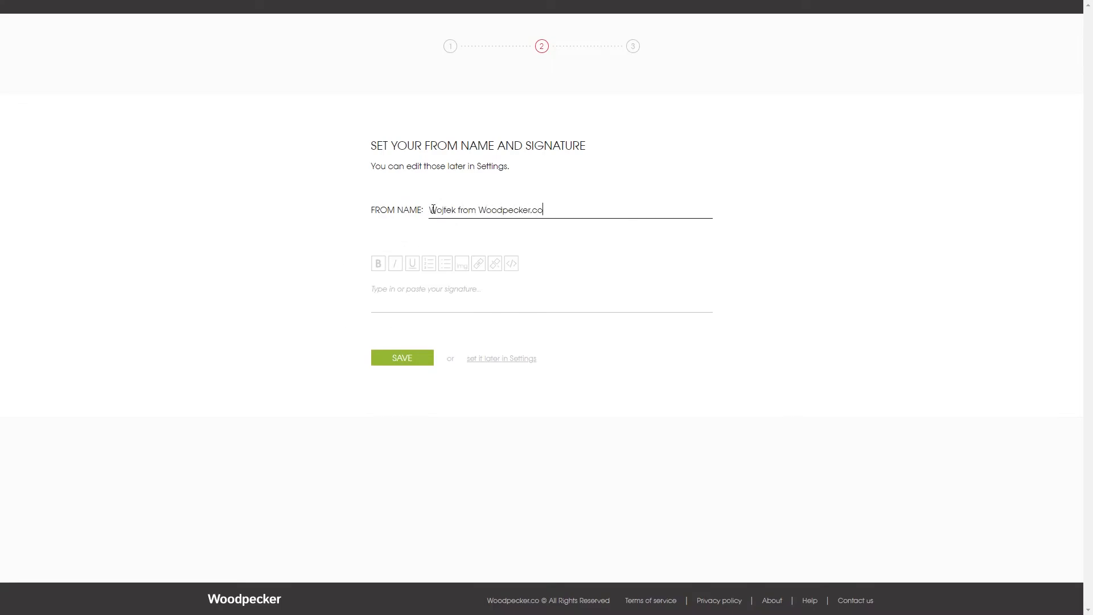
Save the from name with a "Best" signature and return to the draft campaign
{"action": "type", "text": "Best"}
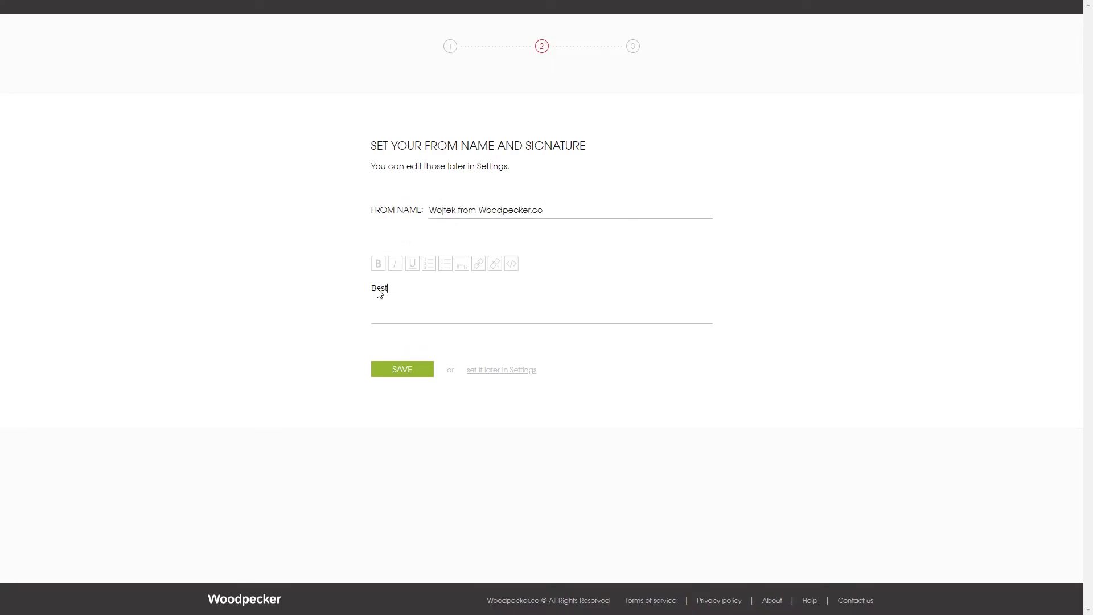
{"action": "left_click", "coordinate": [401, 369]}
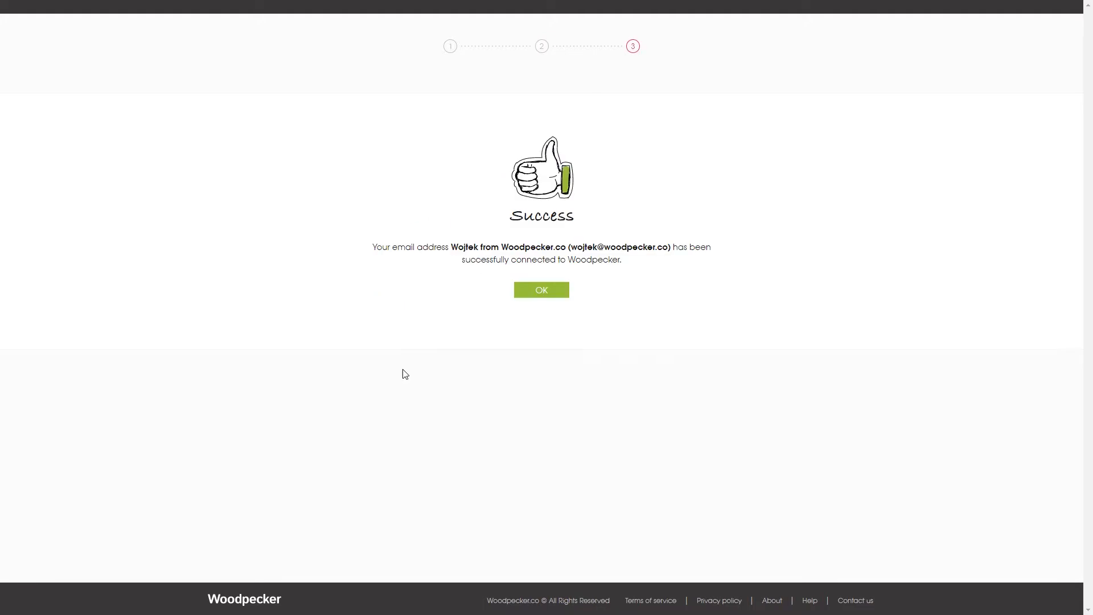
{"action": "left_click", "coordinate": [542, 290]}
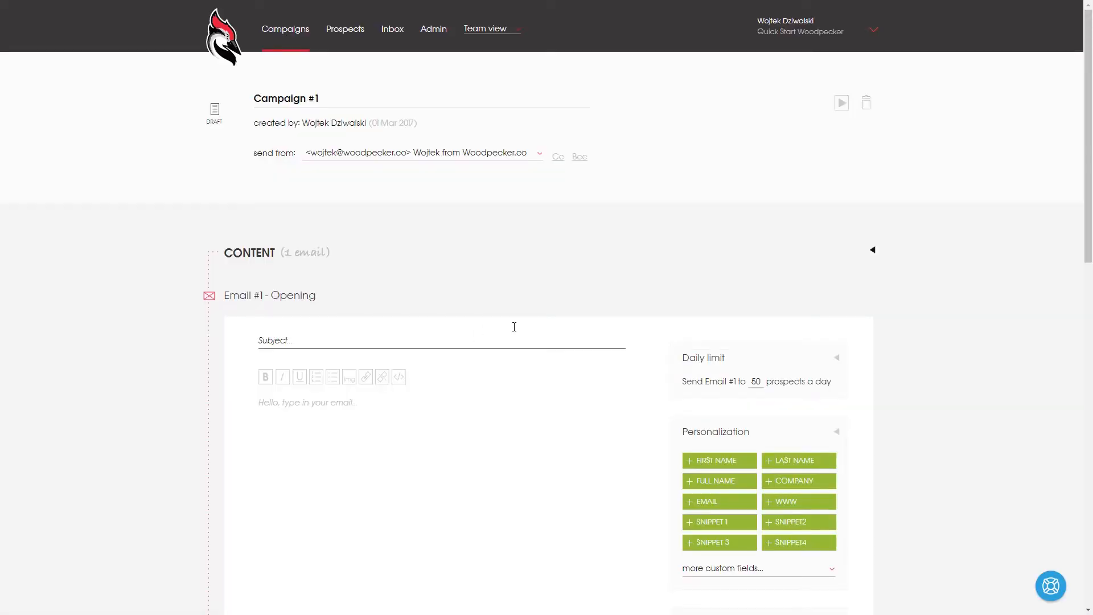
Rename the campaign "My First Woodpecker Campaign" and bring the Content section into view
{"action": "double_click", "coordinate": [286, 98]}
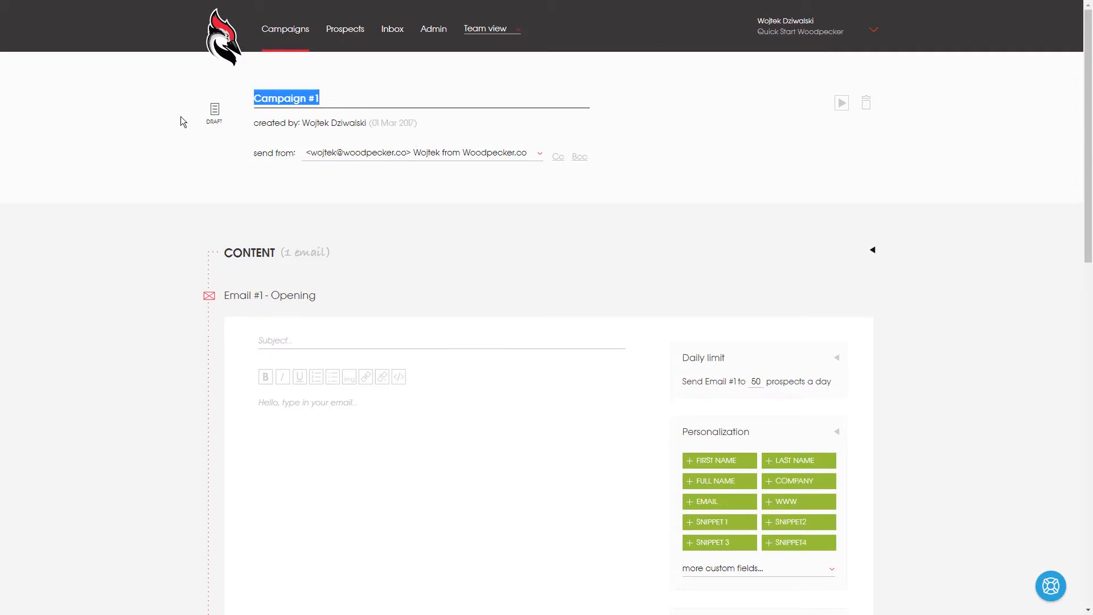
{"action": "type", "text": "My First Woodpecker C"}
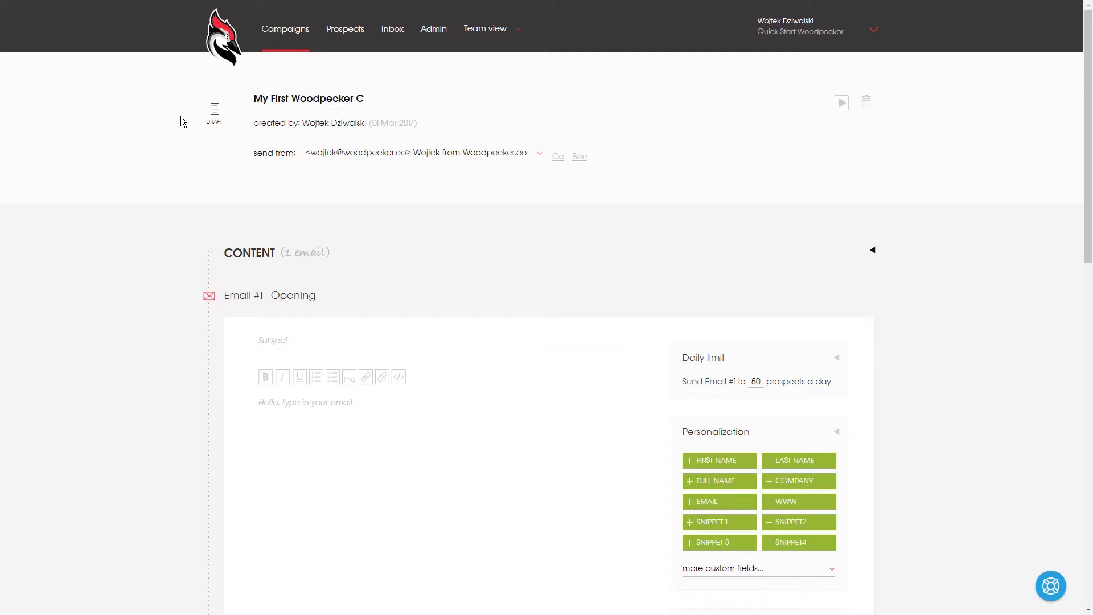
{"action": "type", "text": "ampaign"}
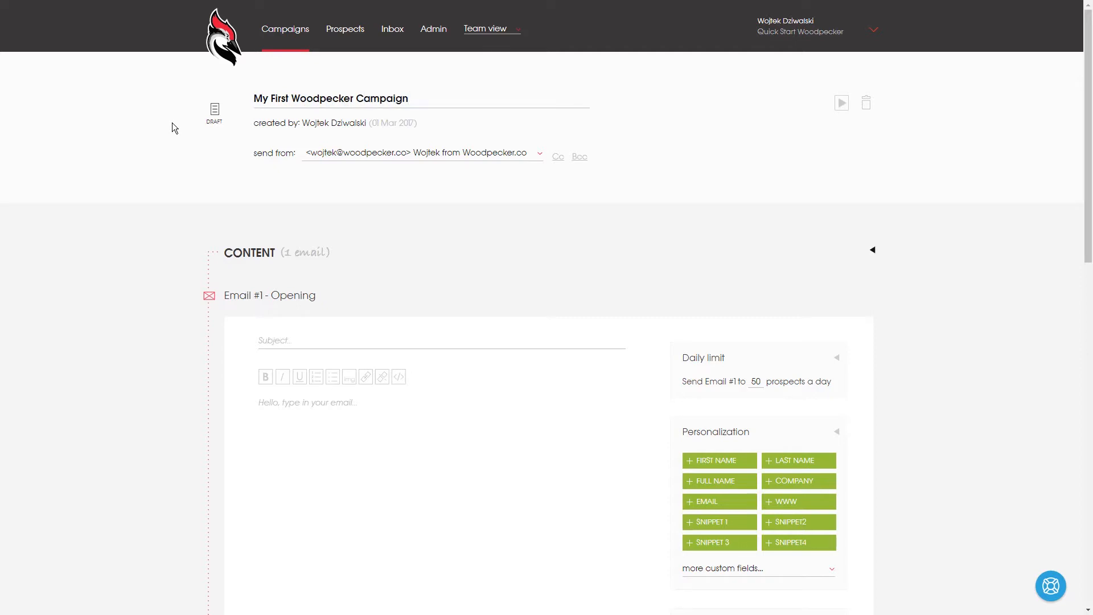
{"action": "scroll", "scroll_direction": "down", "scroll_amount": 3}
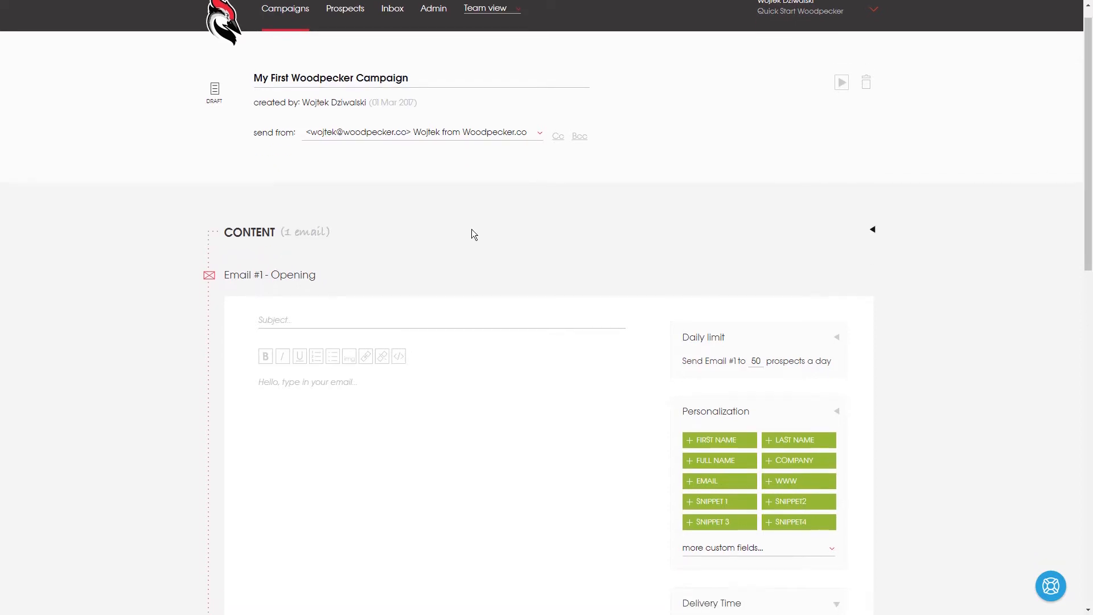
{"action": "scroll", "scroll_direction": "down", "scroll_amount": 3}
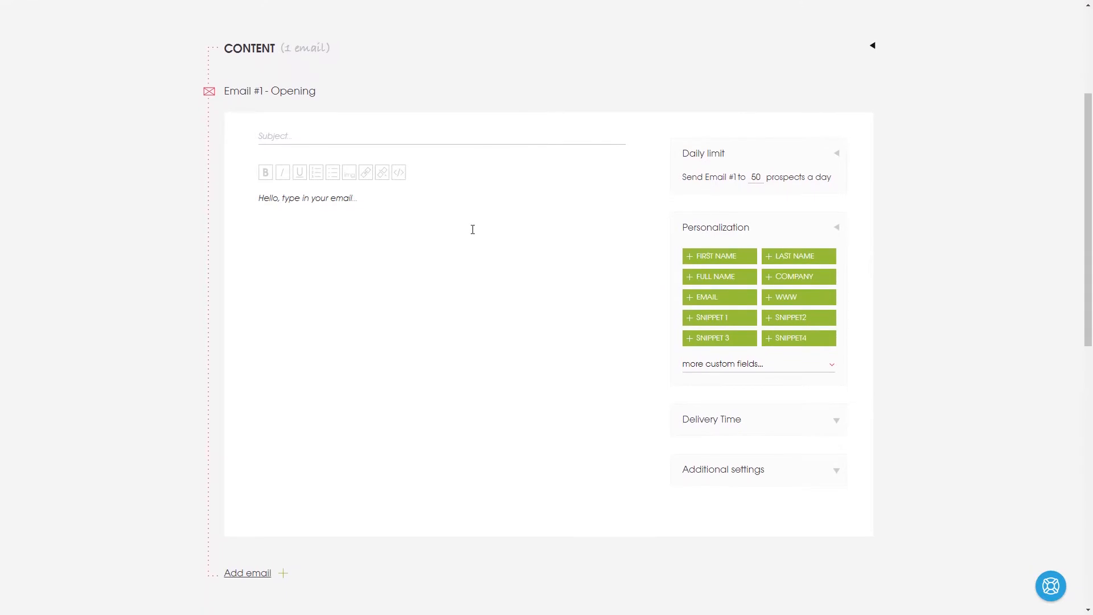
{"action": "scroll", "scroll_direction": "down", "scroll_amount": 3}
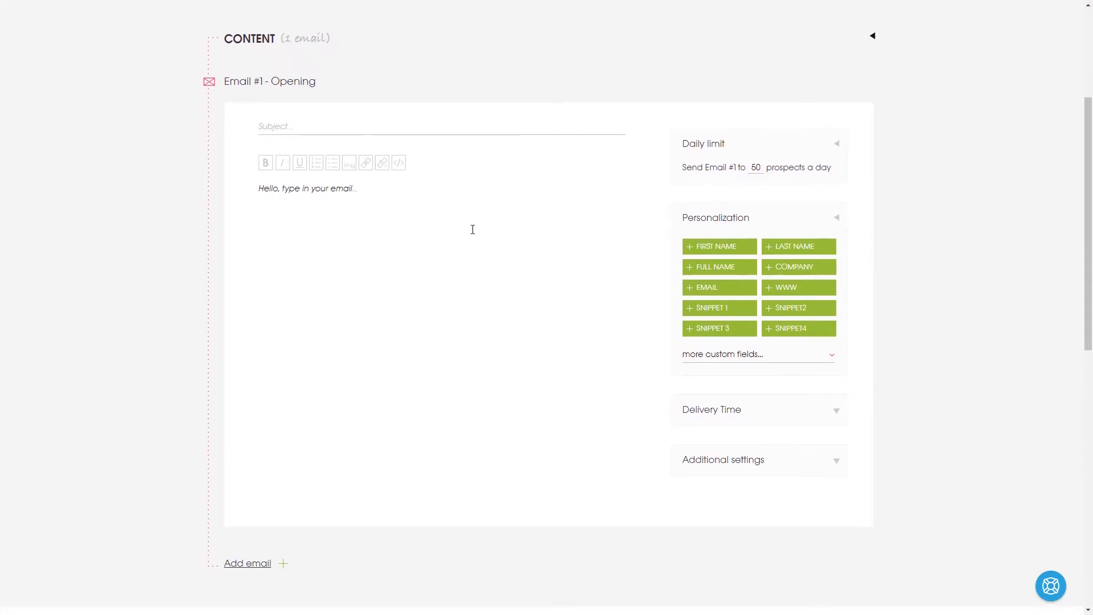
Set the subject to "{{FIRST_NAME}} - just a quick question"
{"action": "left_click", "coordinate": [719, 246]}
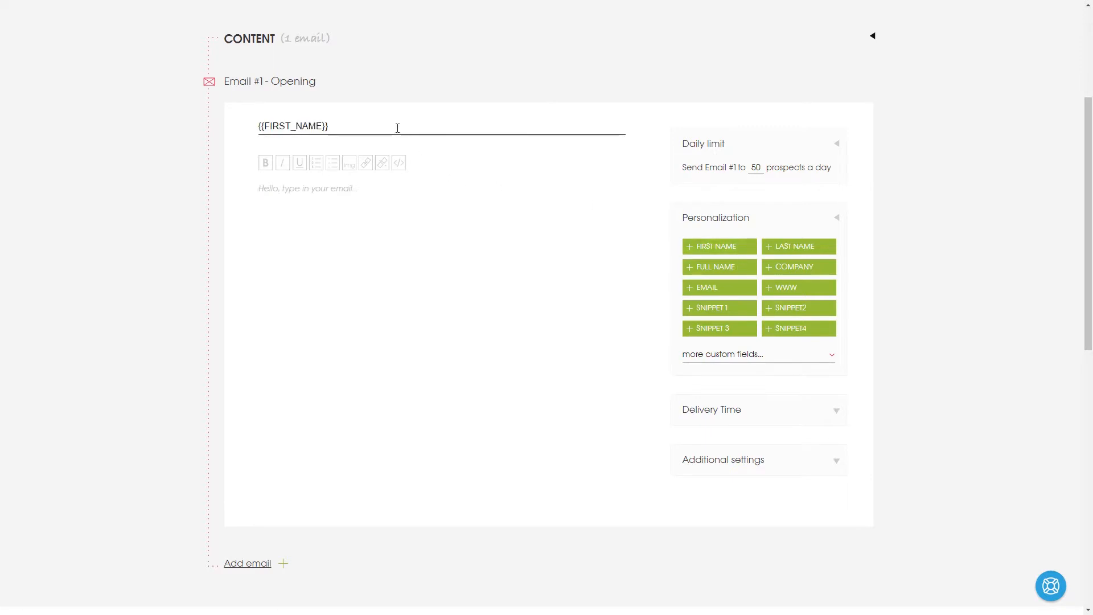
{"action": "type", "text": "-"}
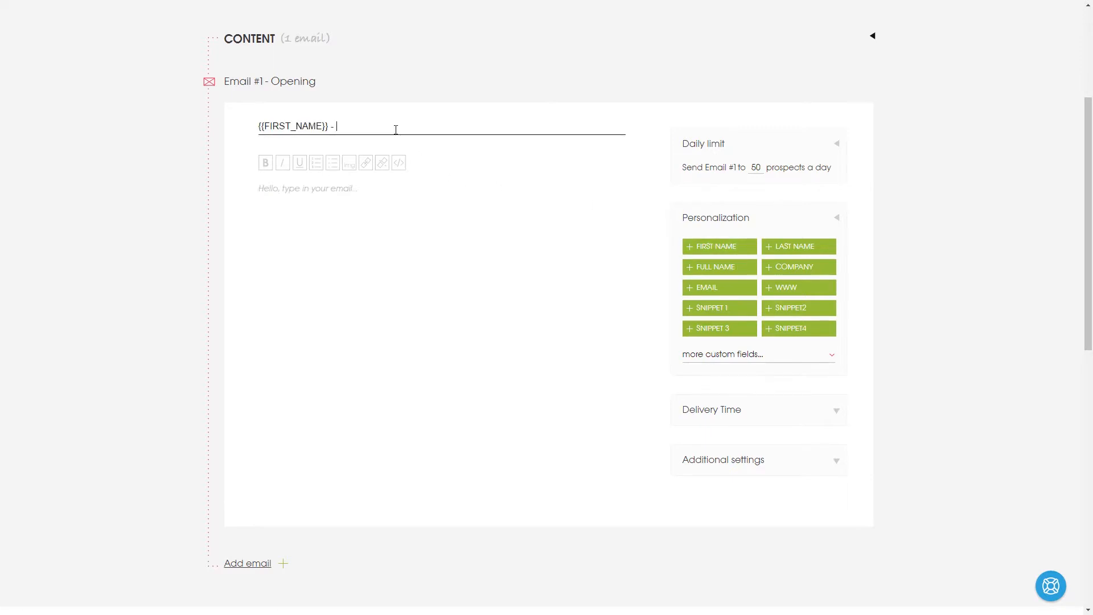
{"action": "type", "text": "just a quick question"}
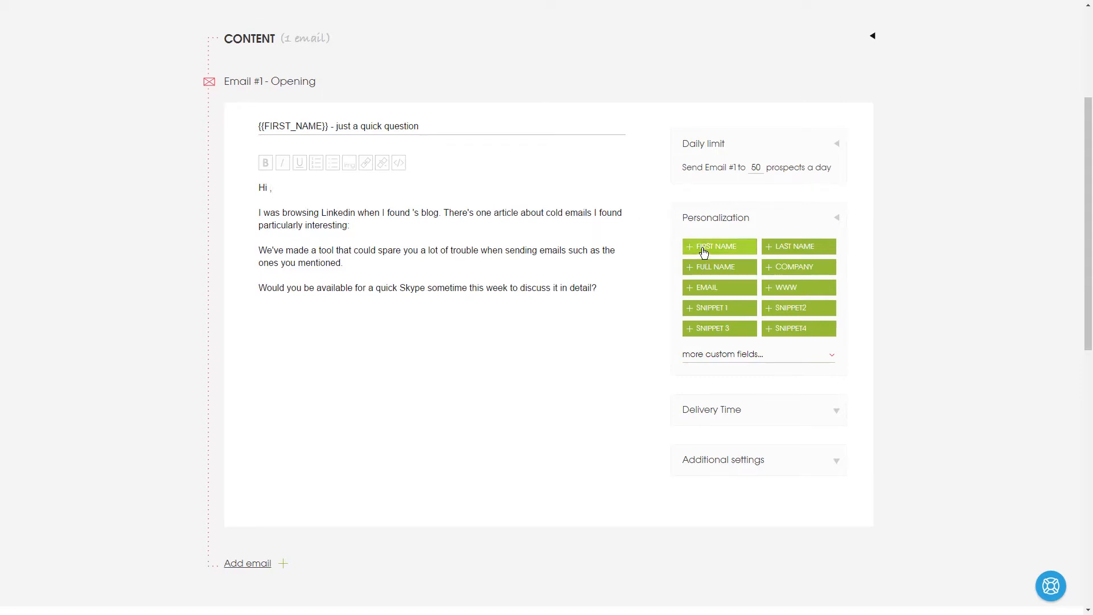
Write the body with first-name, company and snippet 1 placeholders
{"action": "left_click", "coordinate": [719, 246]}
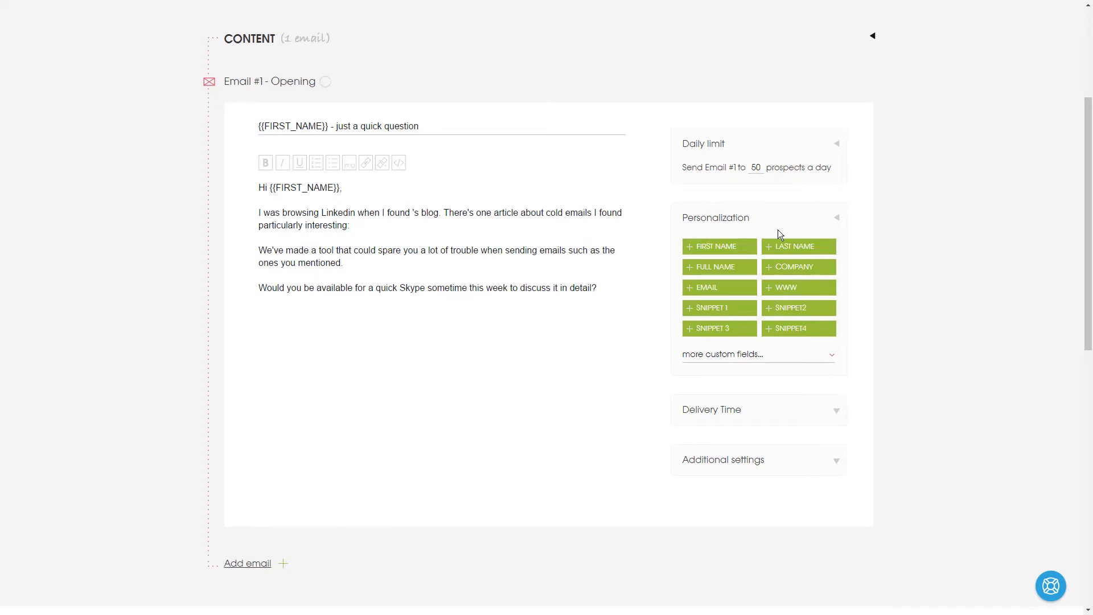
{"action": "left_click", "coordinate": [799, 267]}
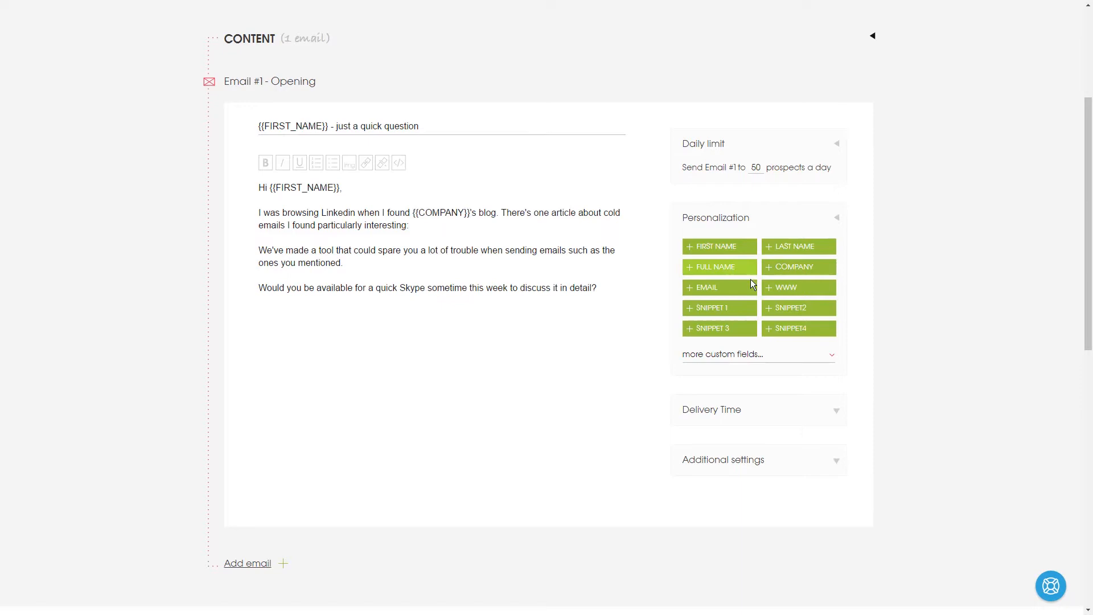
{"action": "left_click", "coordinate": [719, 307]}
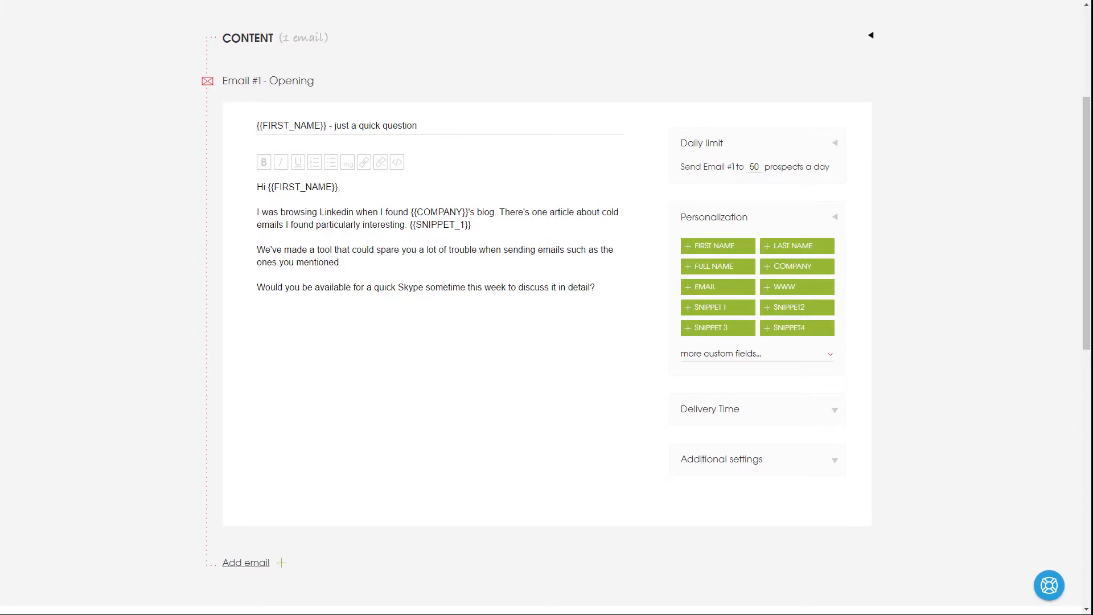
{"action": "left_click", "coordinate": [472, 224]}
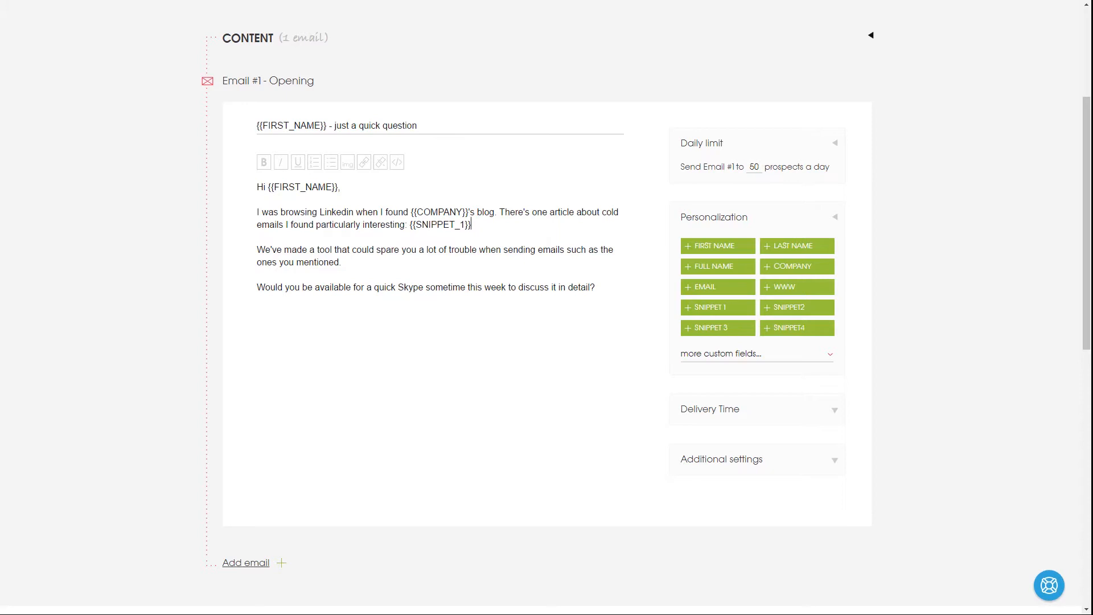
{"action": "mouse_move", "coordinate": [836, 411]}
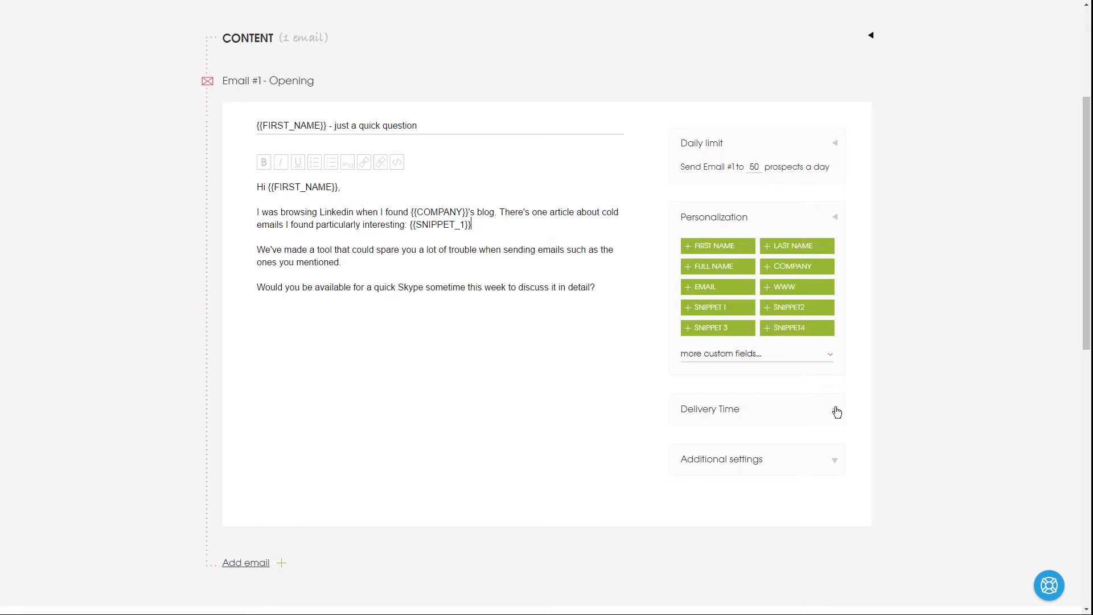
Limit delivery to Monday–Thursday with Monday's window ending 02:00 PM, then reach Prospects
{"action": "left_click", "coordinate": [836, 409]}
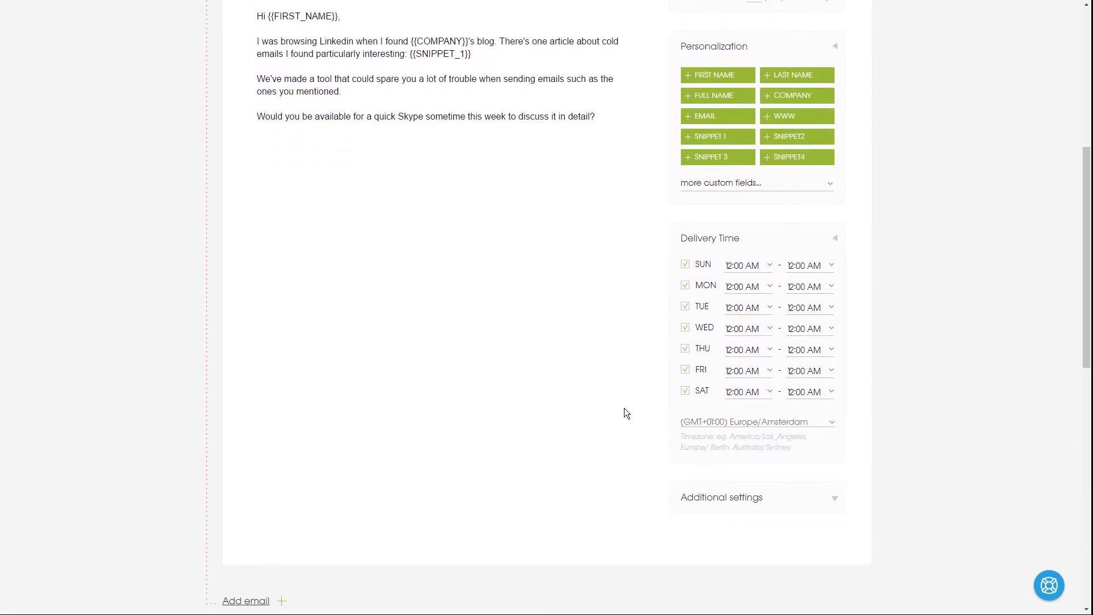
{"action": "left_click", "coordinate": [684, 264]}
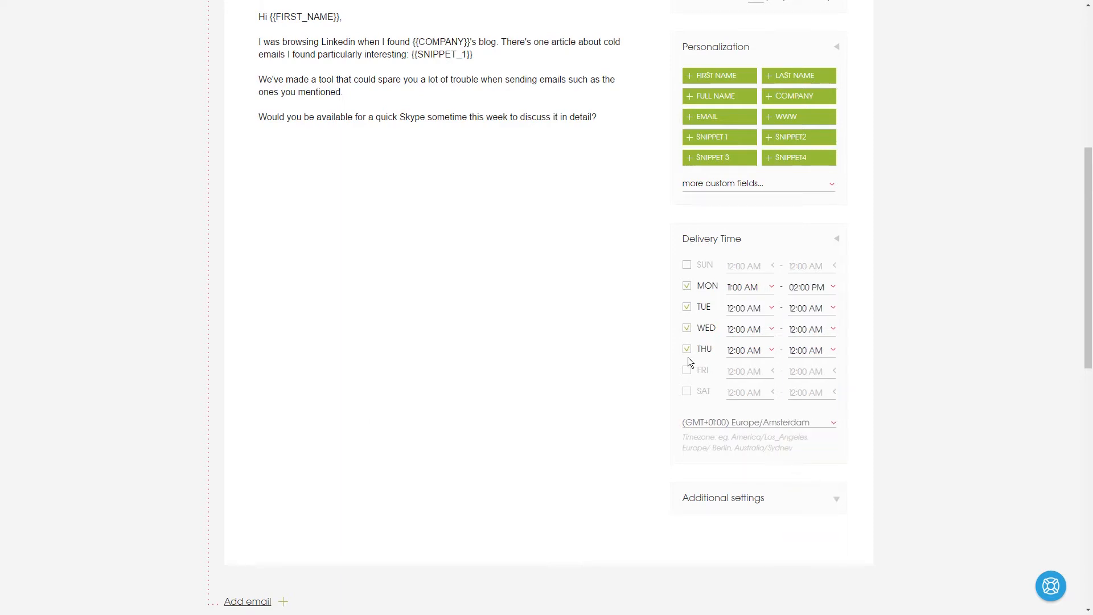
{"action": "scroll", "scroll_direction": "down", "scroll_amount": 3}
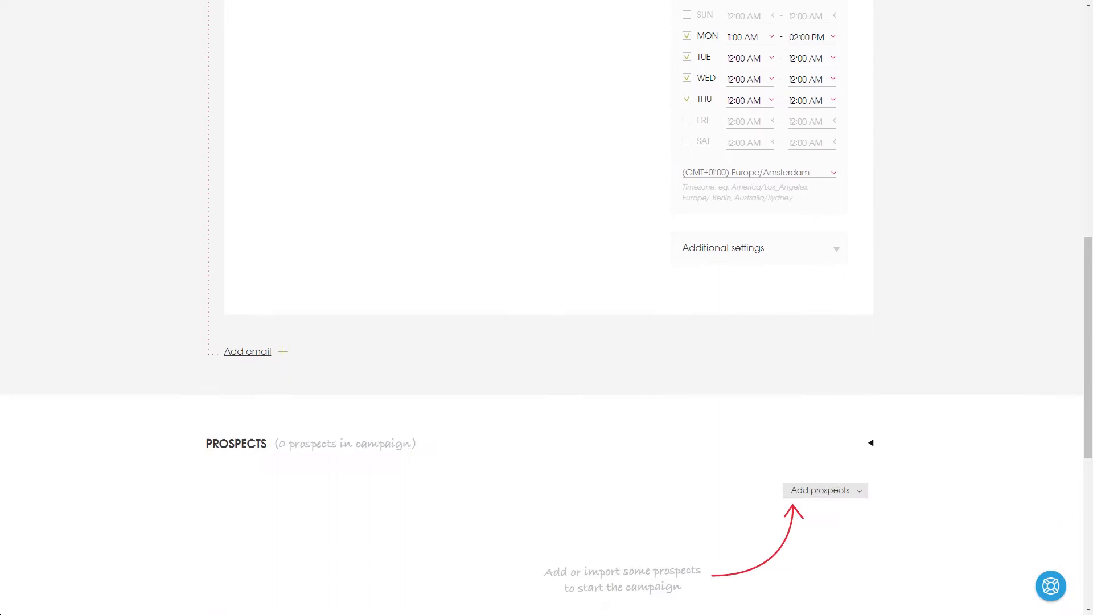
{"action": "scroll", "scroll_direction": "down", "scroll_amount": 3}
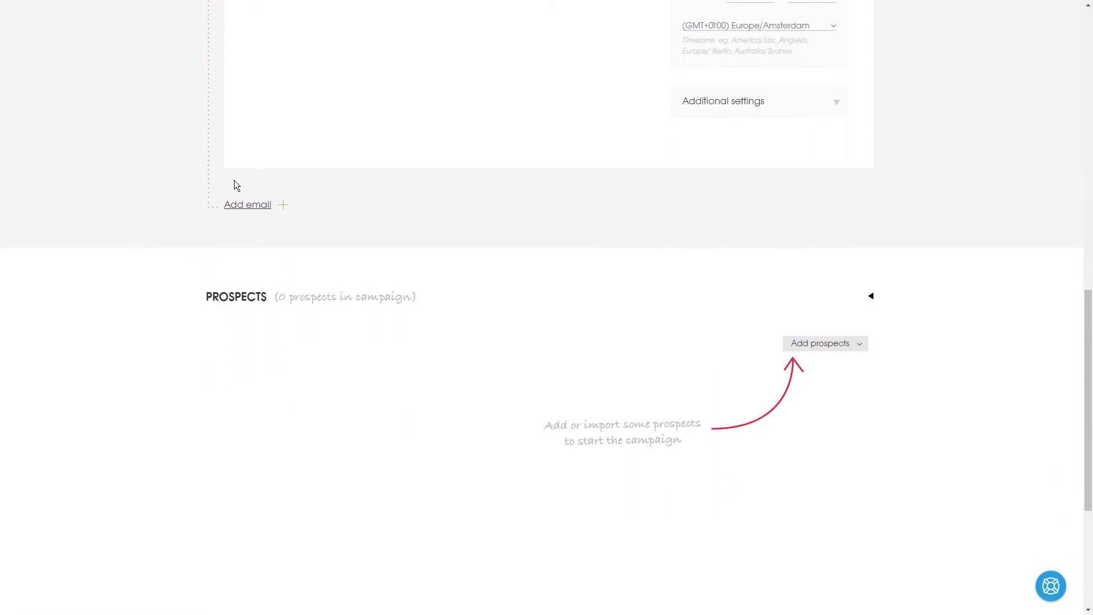
Add a follow-up email 3 days later whose body mentions {{SNIPPET_2}} as the app they use
{"action": "left_click", "coordinate": [247, 204]}
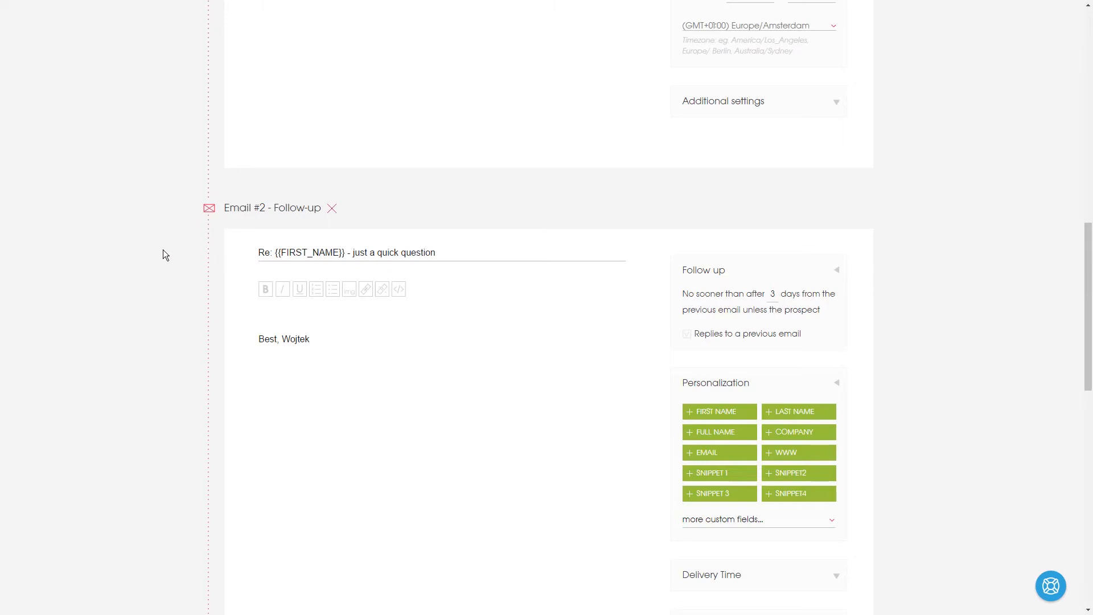
{"action": "scroll", "scroll_direction": "down", "scroll_amount": 3}
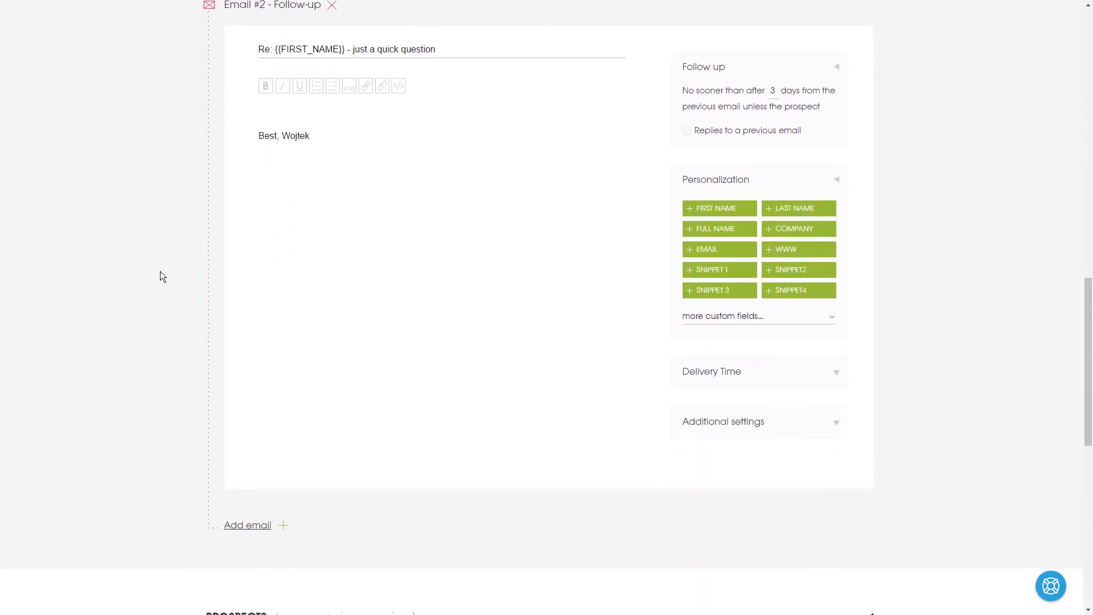
{"action": "mouse_move", "coordinate": [253, 166]}
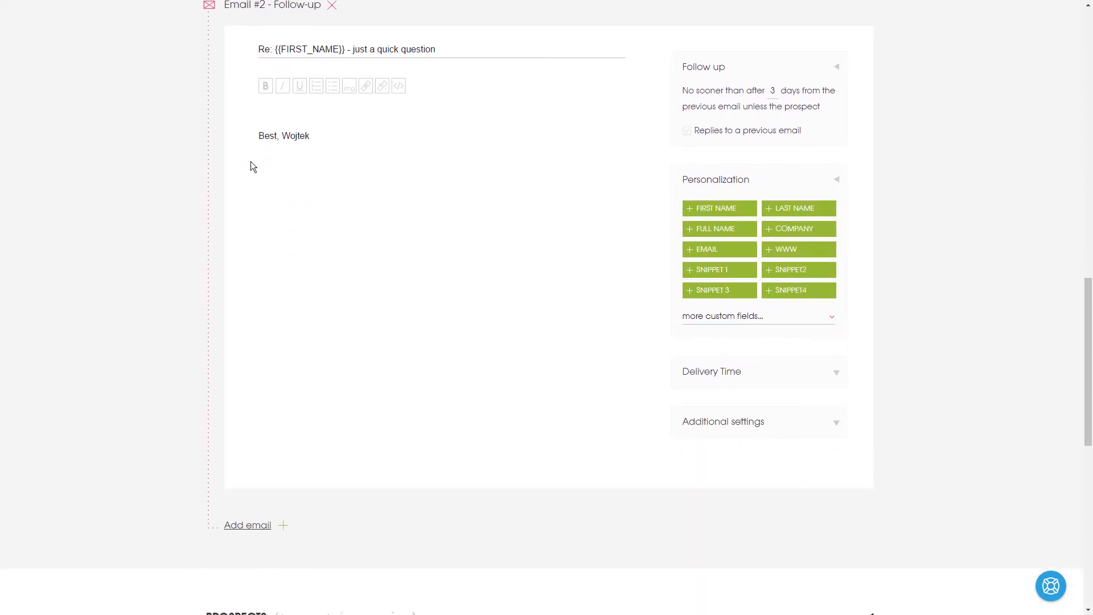
{"action": "left_click", "coordinate": [266, 104]}
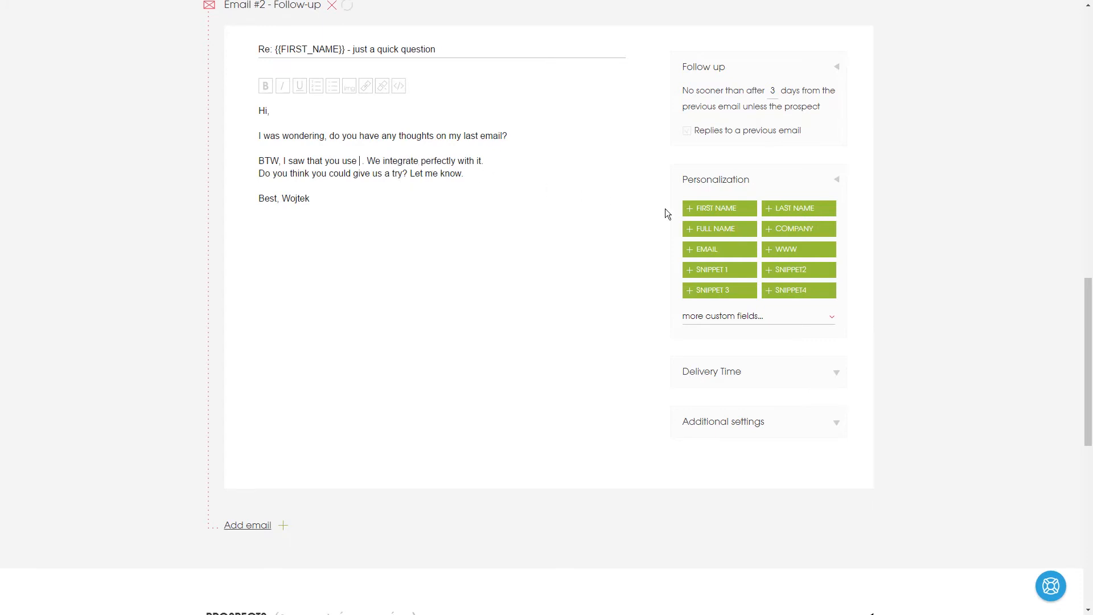
{"action": "left_click", "coordinate": [798, 269]}
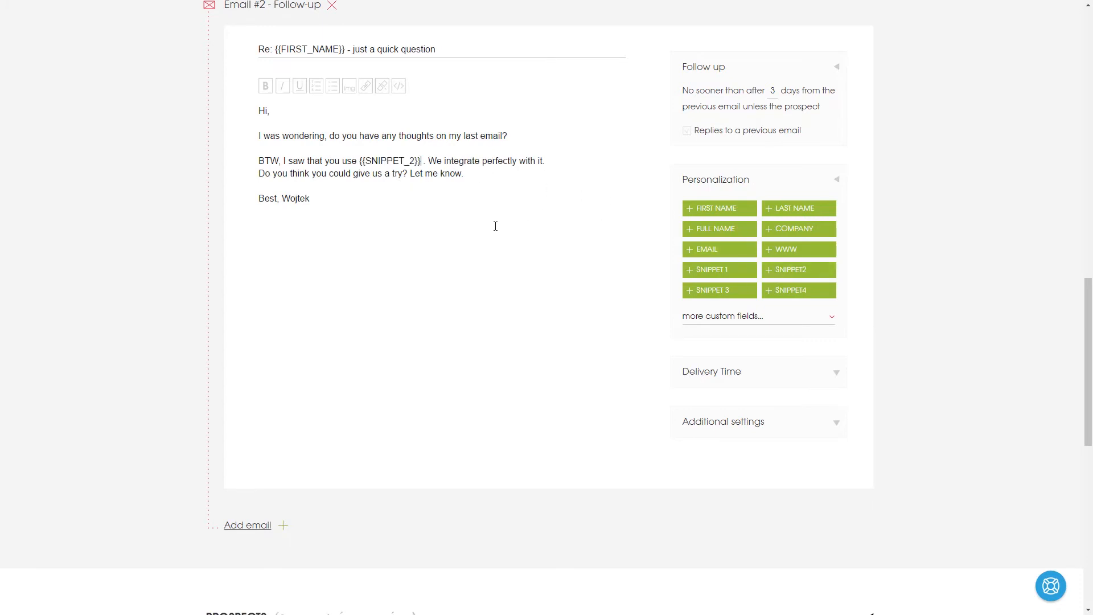
{"action": "mouse_move", "coordinate": [38, 567]}
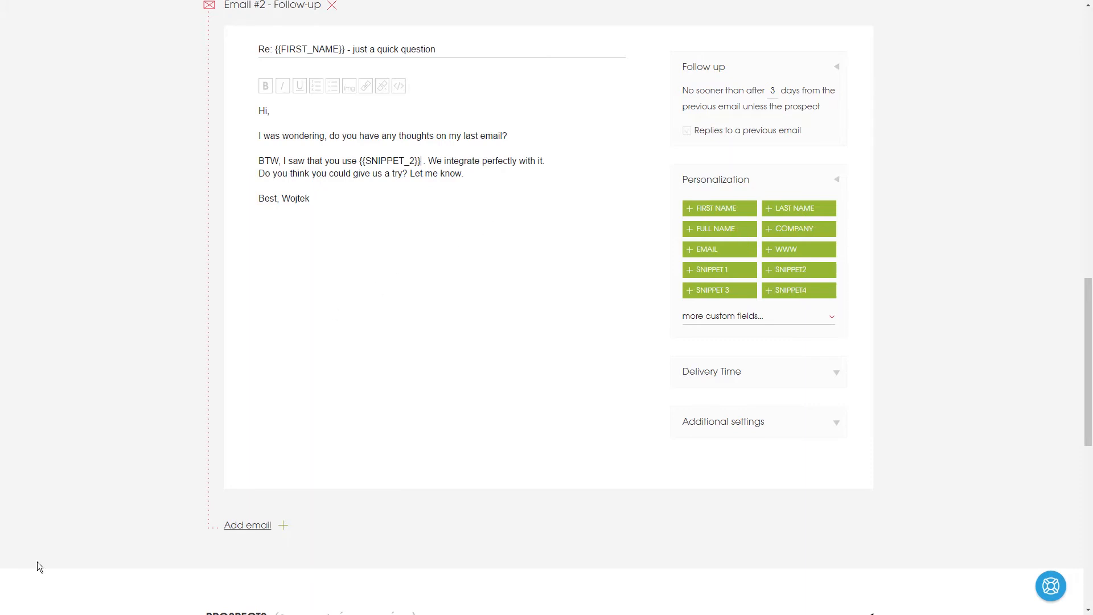
{"action": "mouse_move", "coordinate": [162, 431]}
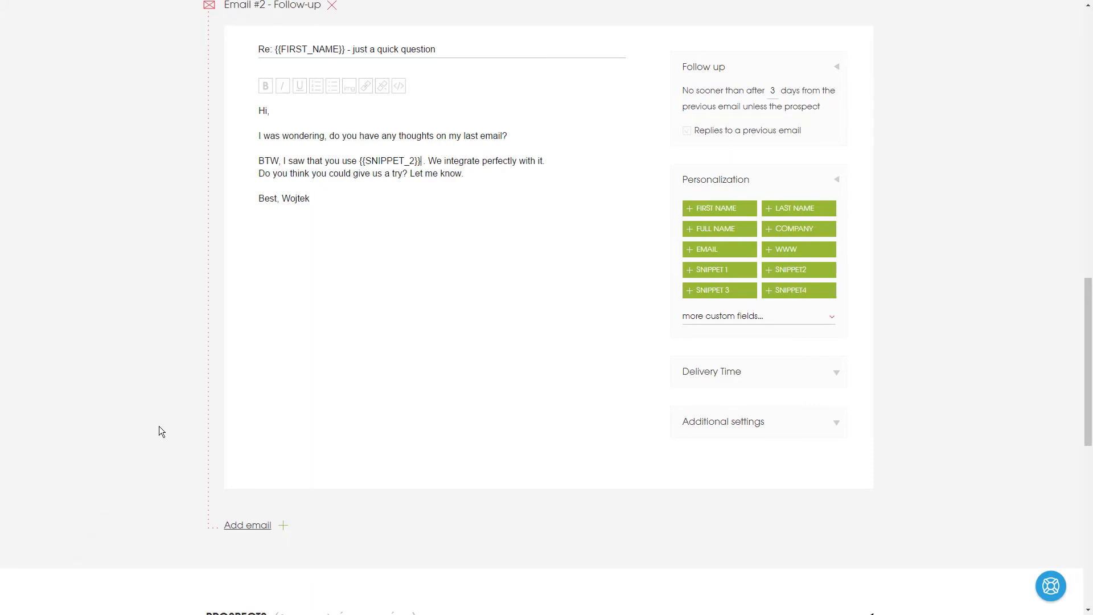
{"action": "scroll", "scroll_direction": "down", "scroll_amount": 3}
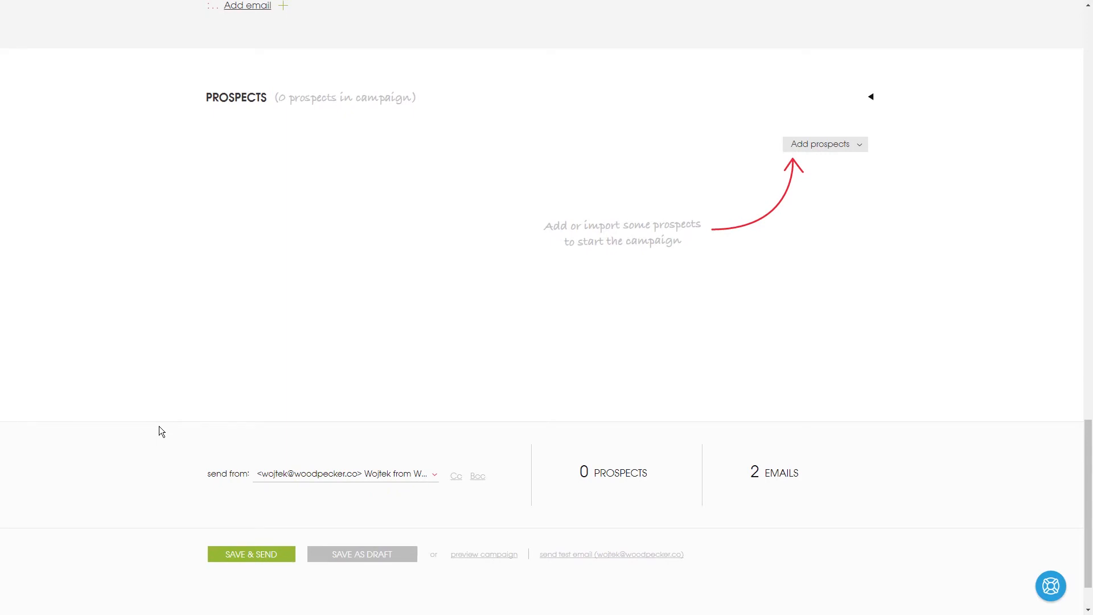
{"action": "mouse_move", "coordinate": [851, 152]}
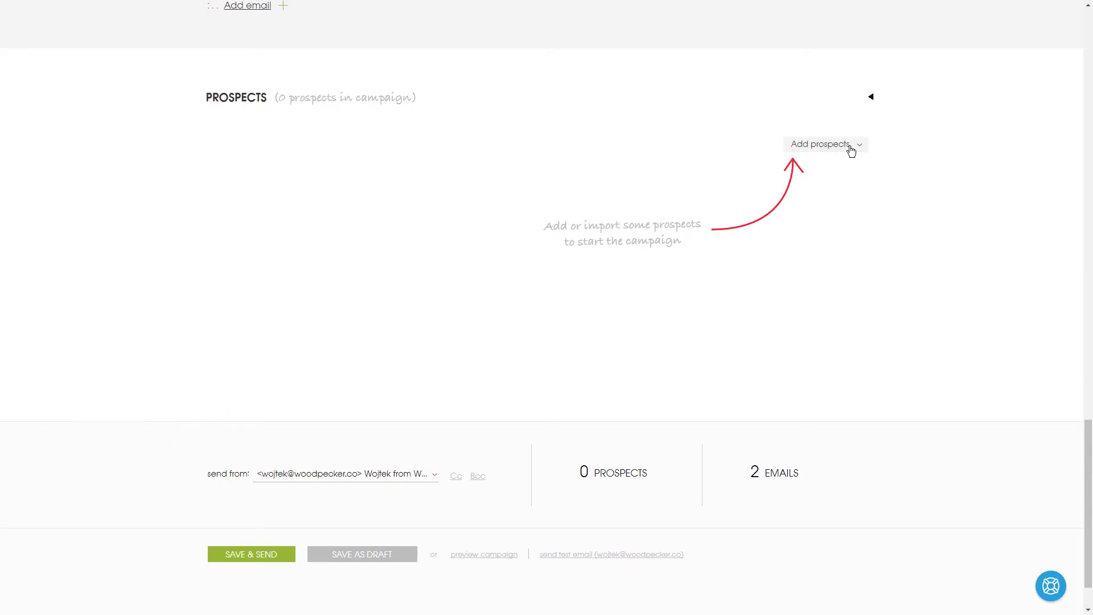
Choose to add prospects to the campaign by importing a file
{"action": "left_click", "coordinate": [825, 143]}
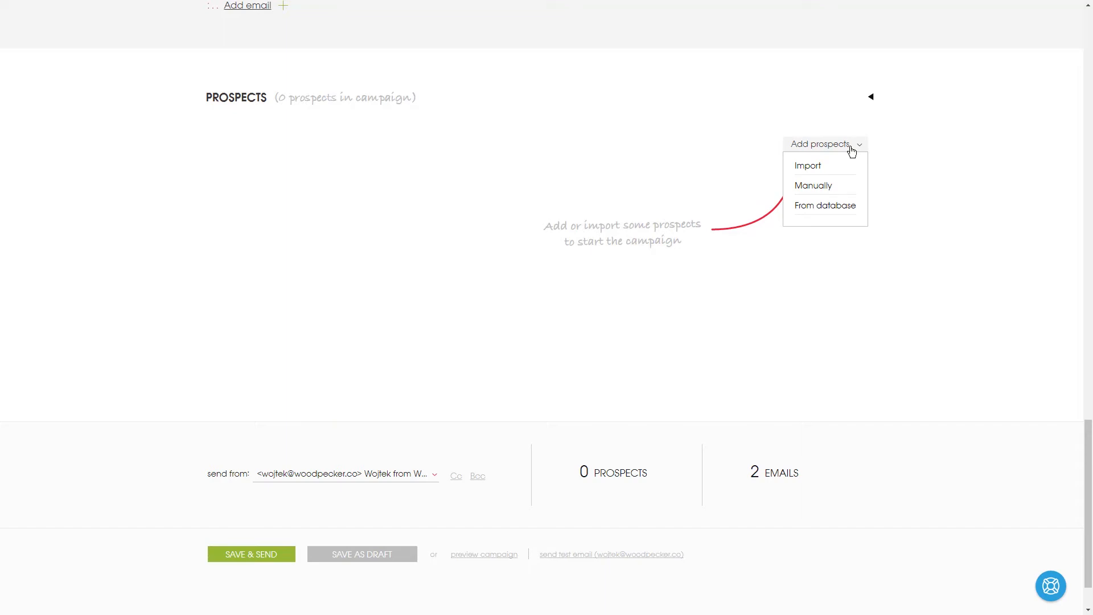
{"action": "left_click", "coordinate": [809, 167]}
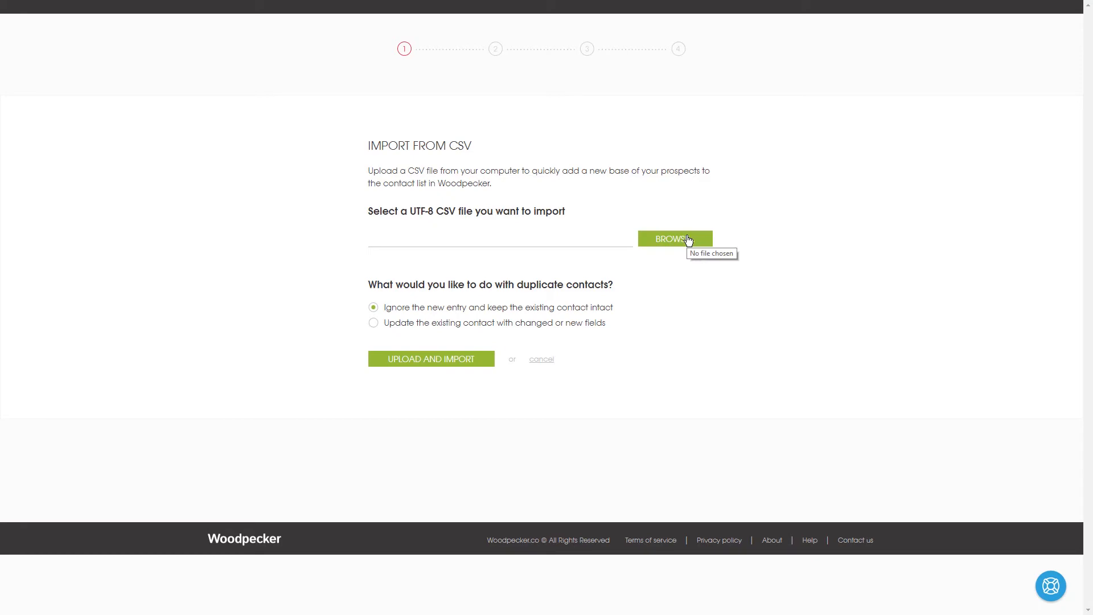
Upload Database2.csv from the computer for import
{"action": "left_click", "coordinate": [674, 237]}
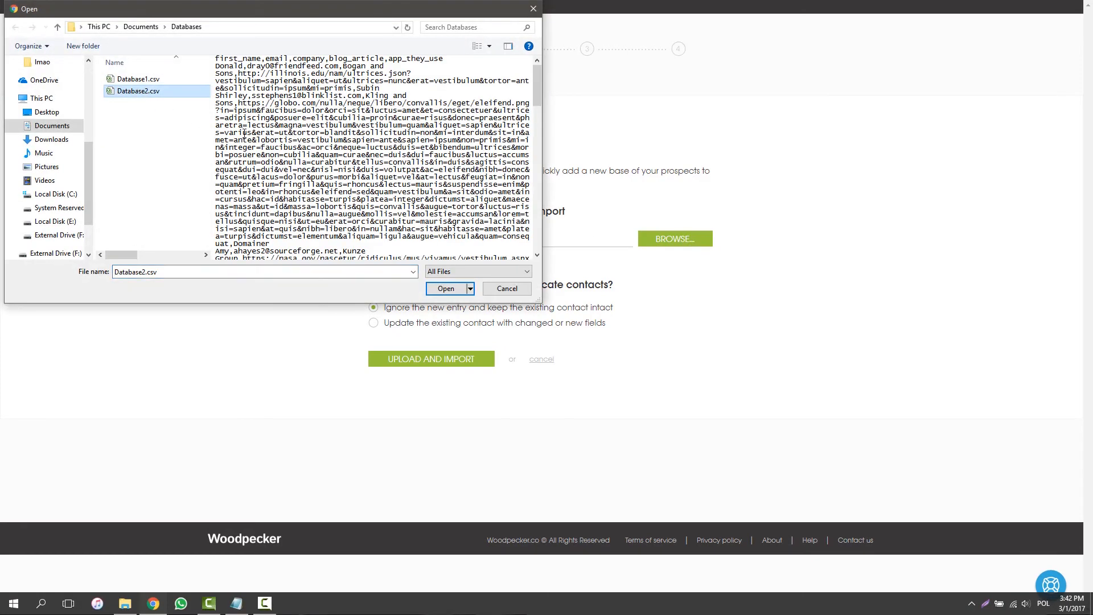
{"action": "left_click", "coordinate": [445, 288]}
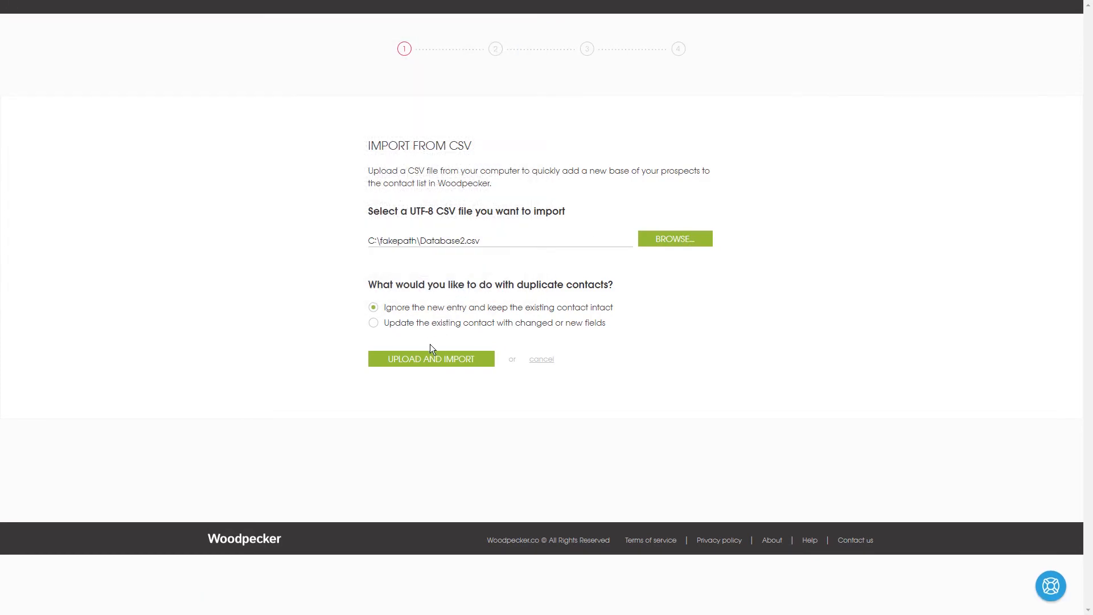
{"action": "left_click", "coordinate": [430, 358]}
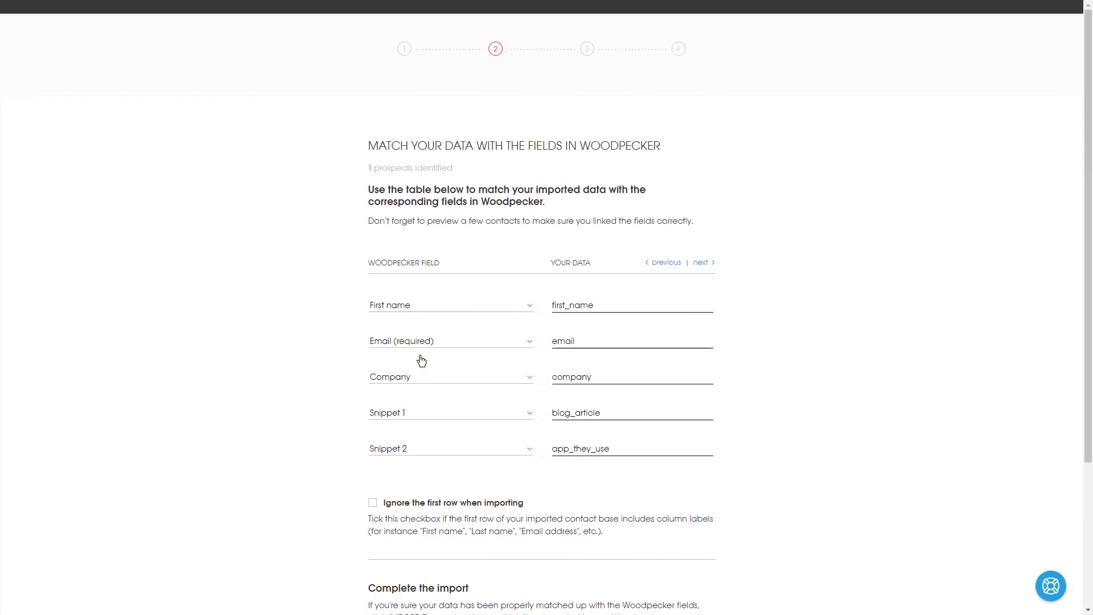
Import the matched prospect data and add its 10 prospects to the campaign
{"action": "left_click", "coordinate": [448, 305]}
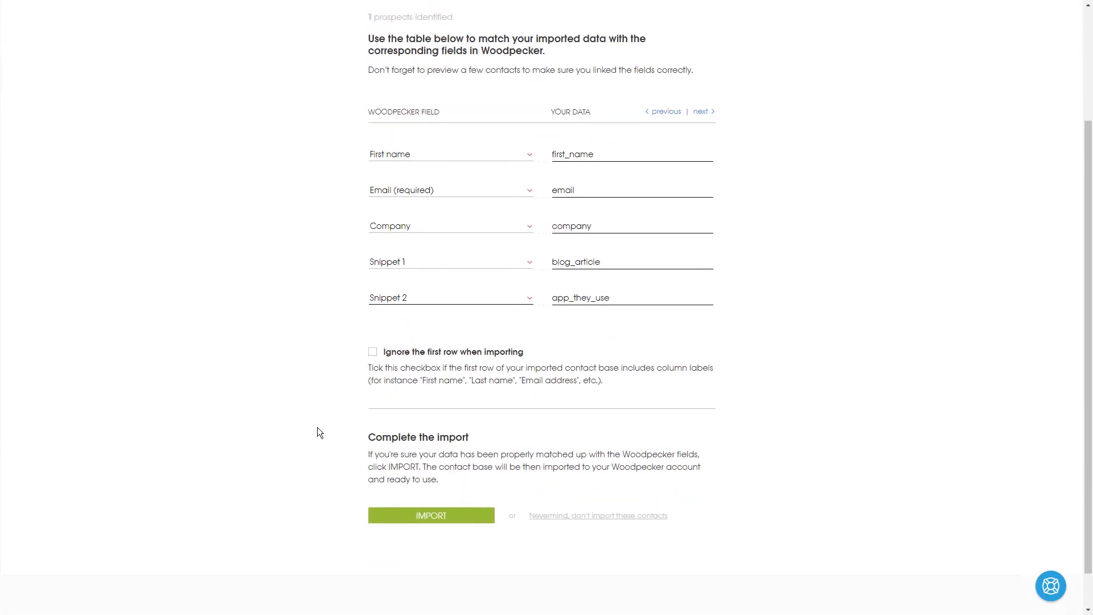
{"action": "left_click", "coordinate": [430, 515]}
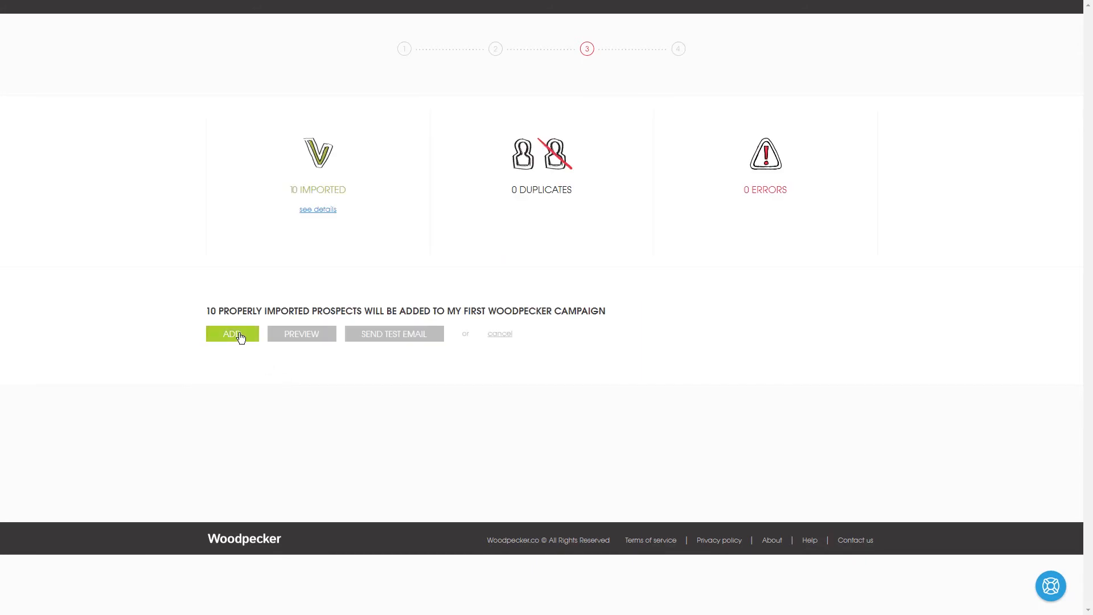
{"action": "left_click", "coordinate": [232, 333]}
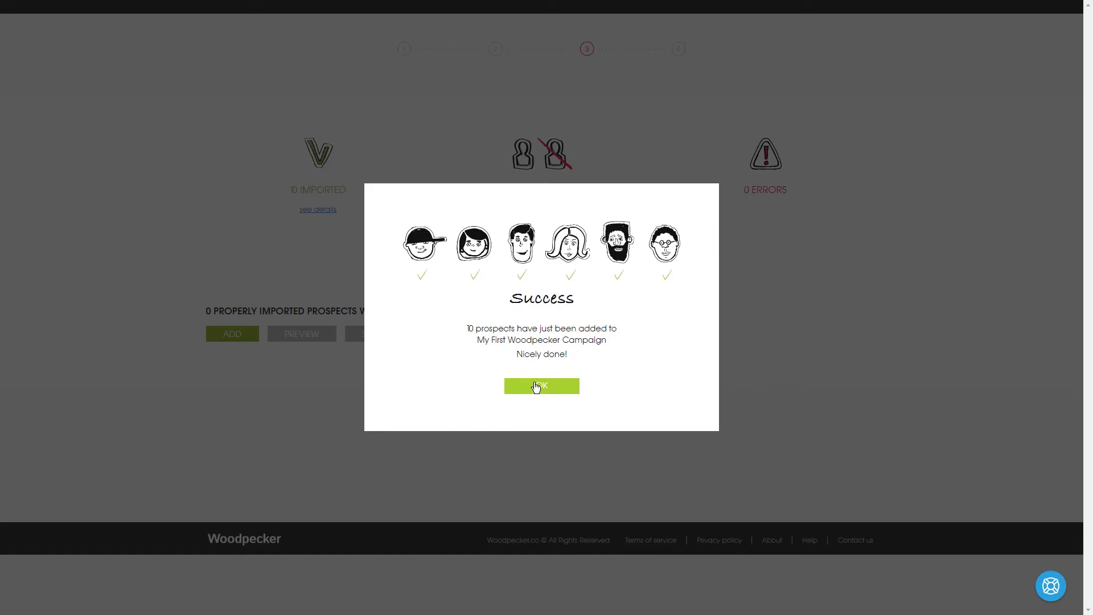
Dismiss the success message and start adding prospects from the database
{"action": "left_click", "coordinate": [542, 386]}
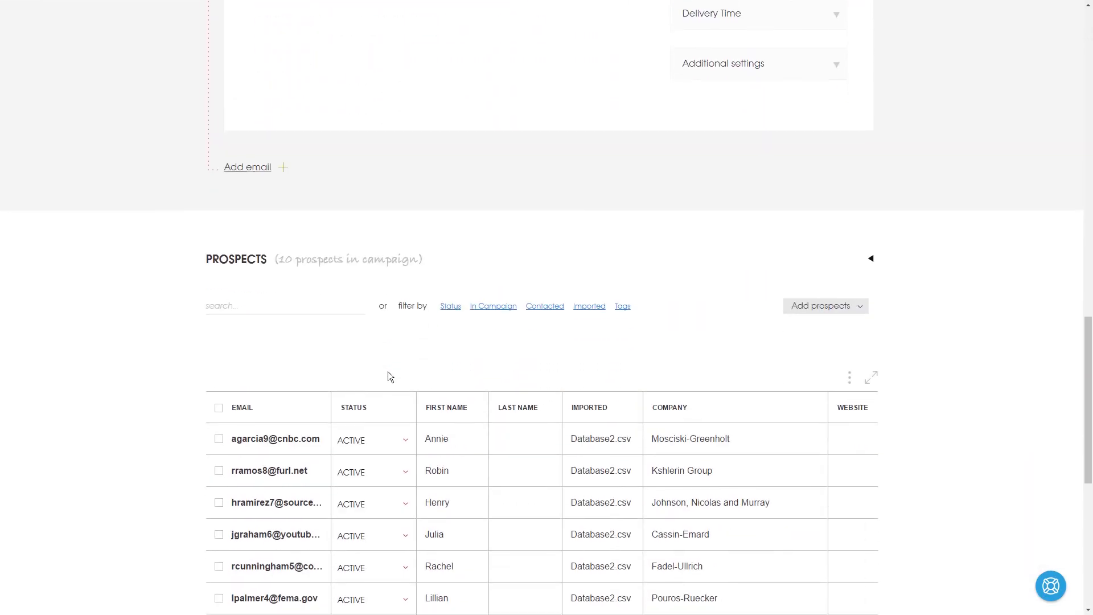
{"action": "scroll", "scroll_direction": "down", "scroll_amount": 3}
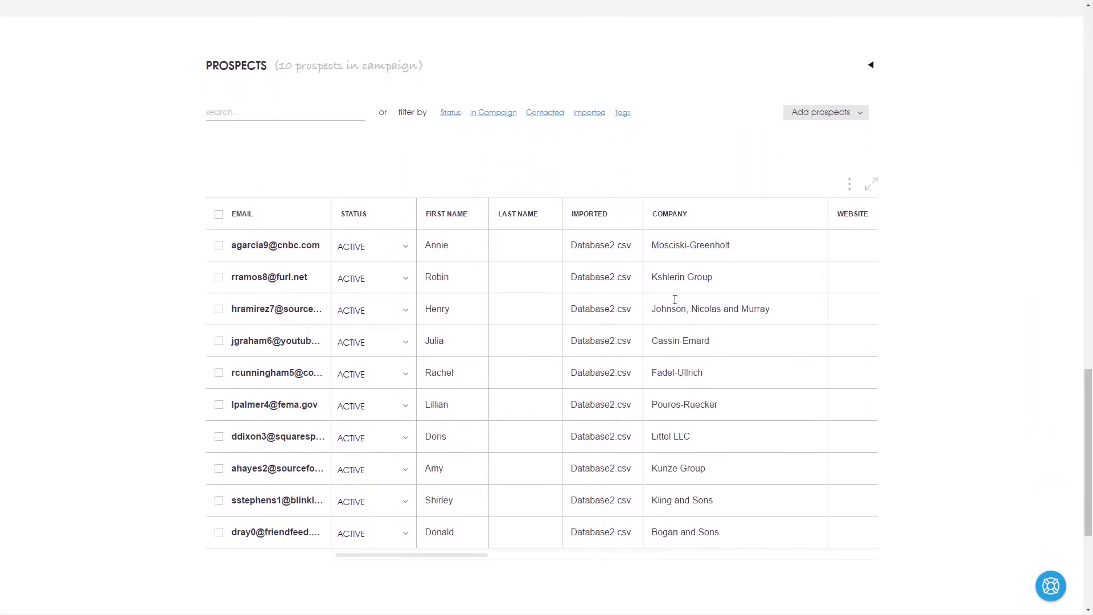
{"action": "left_click", "coordinate": [824, 111]}
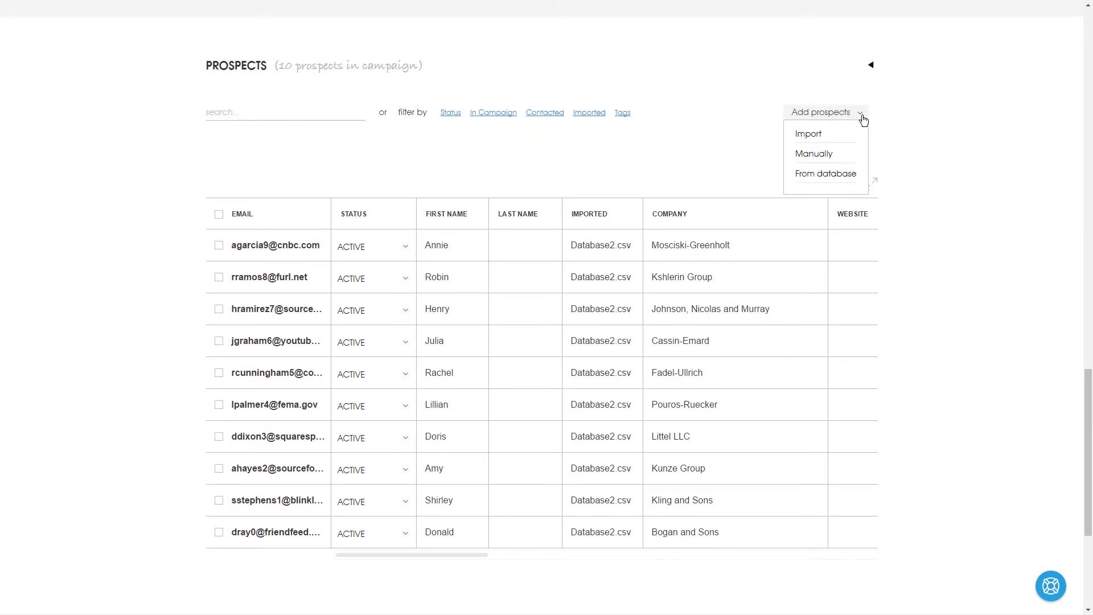
{"action": "mouse_move", "coordinate": [842, 173]}
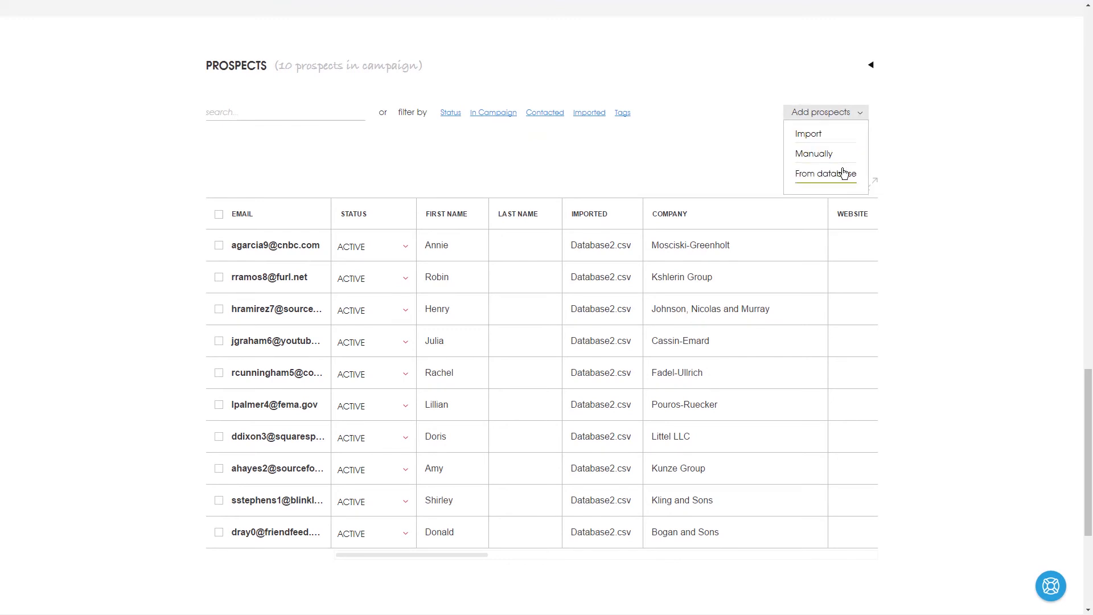
{"action": "left_click", "coordinate": [825, 173]}
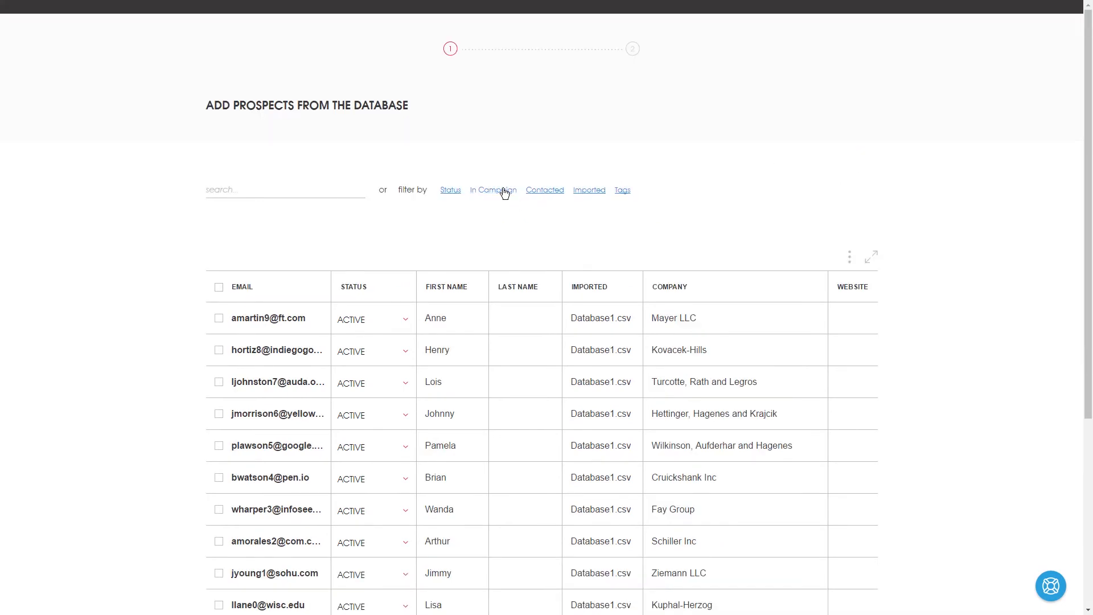
Filter to Contacted: NO, Imported: Database1.csv and Status: ACTIVE prospects
{"action": "left_click", "coordinate": [493, 189]}
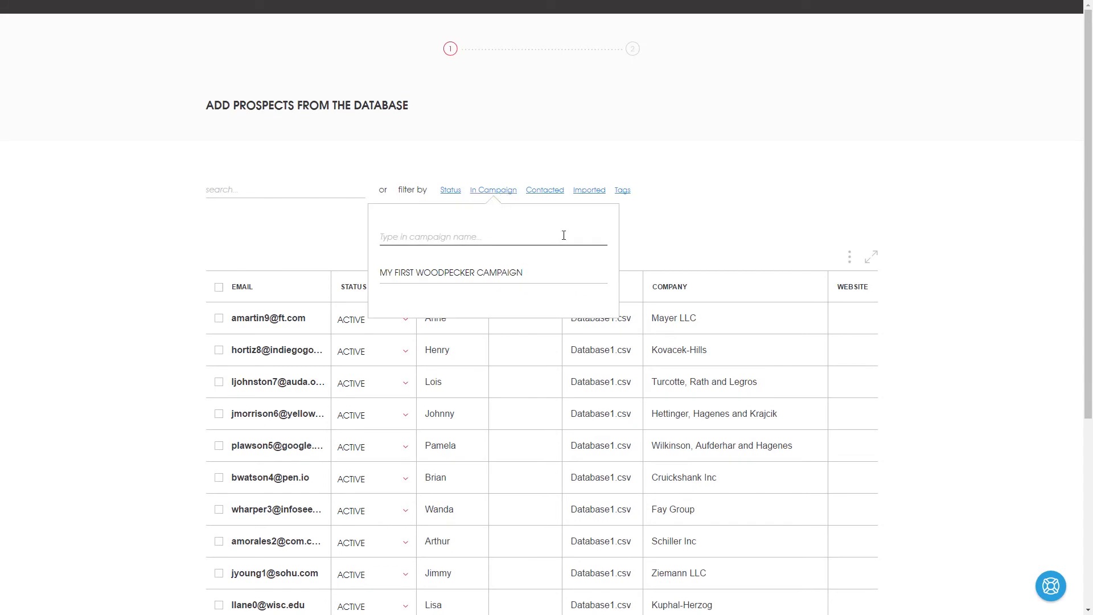
{"action": "left_click", "coordinate": [545, 189]}
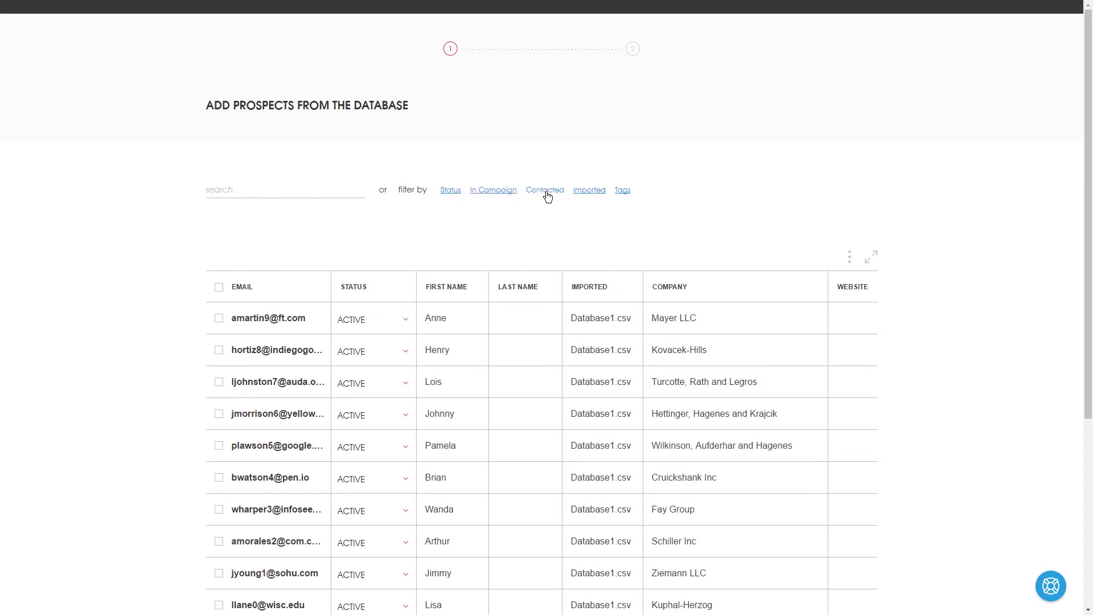
{"action": "left_click", "coordinate": [544, 189]}
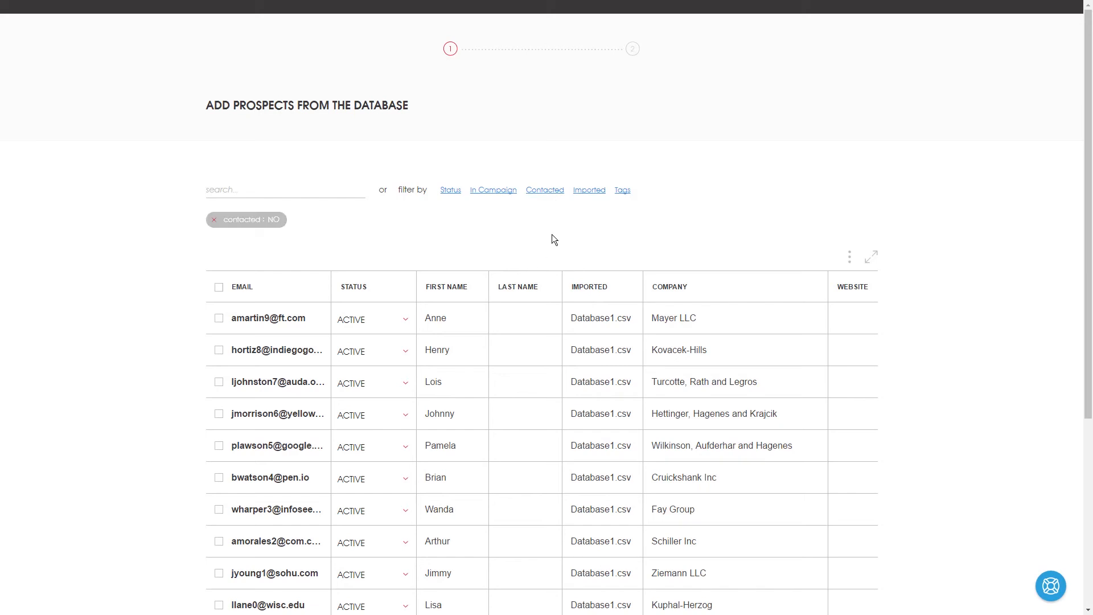
{"action": "left_click", "coordinate": [590, 189]}
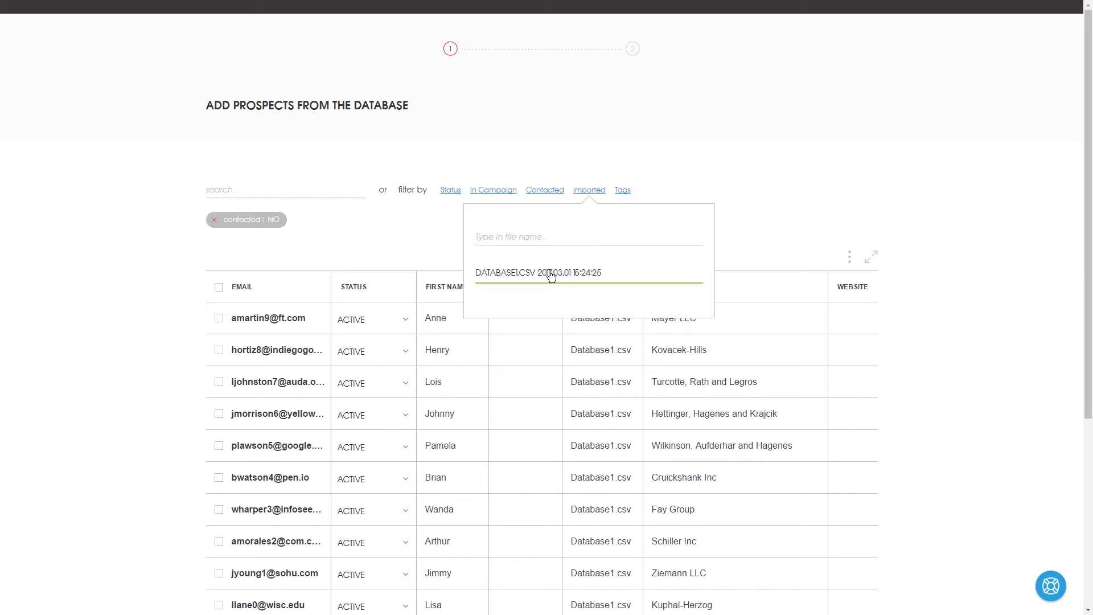
{"action": "left_click", "coordinate": [451, 189]}
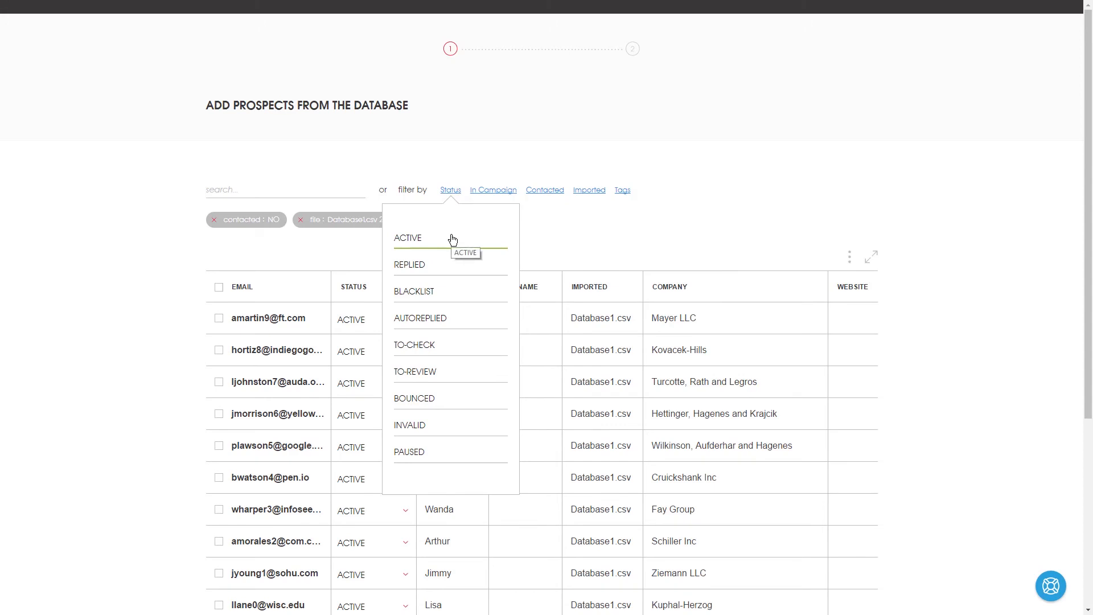
{"action": "left_click", "coordinate": [408, 237]}
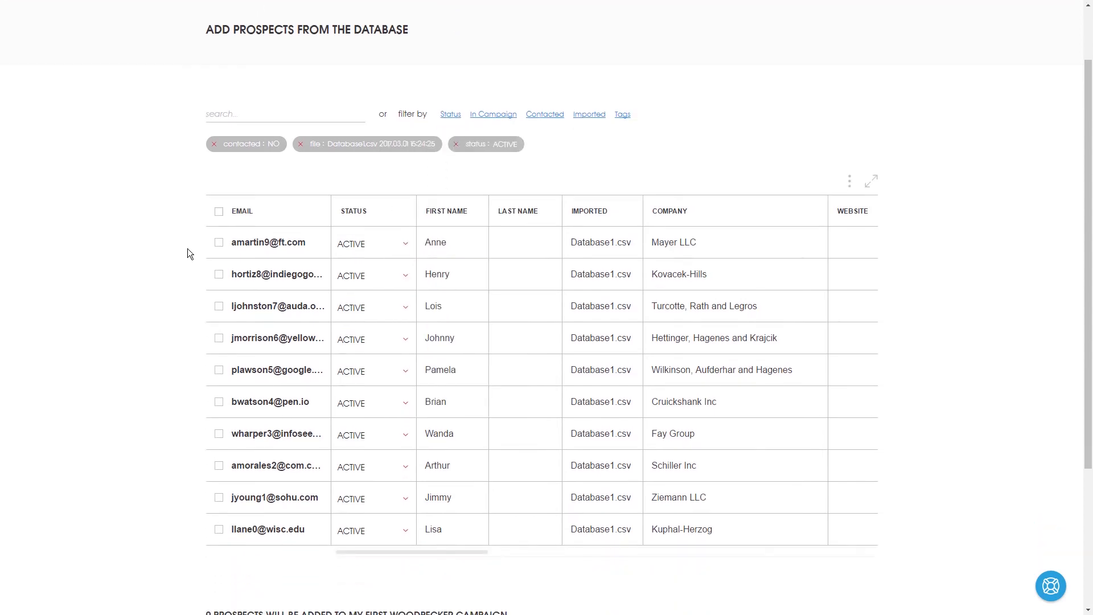
Select the ten filtered prospects, preview their emails and add them to the campaign
{"action": "scroll", "scroll_direction": "down", "scroll_amount": 3}
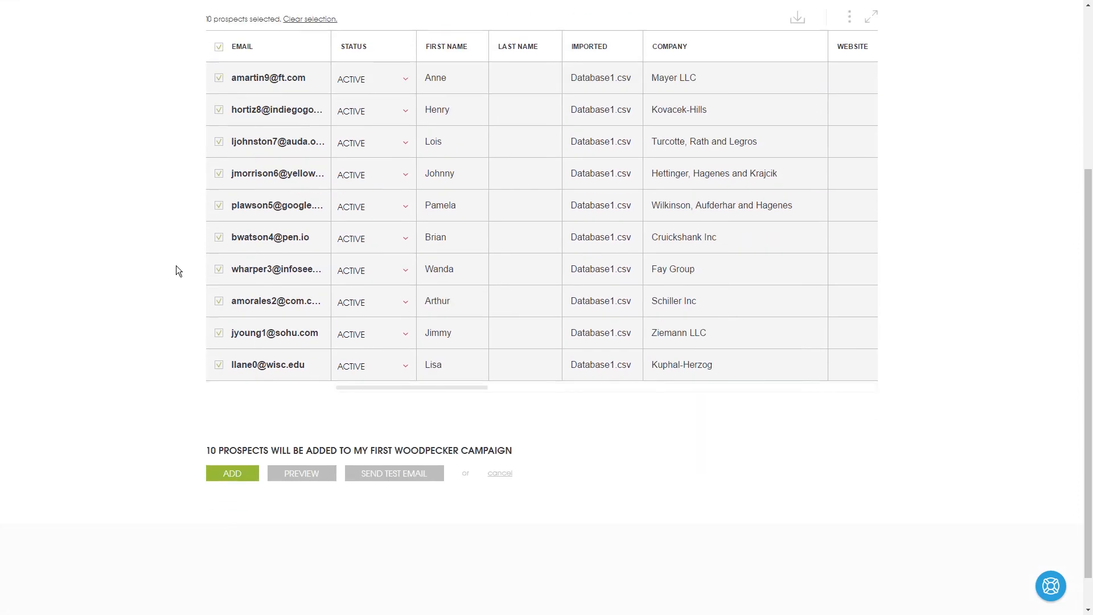
{"action": "scroll", "scroll_direction": "down", "scroll_amount": 3}
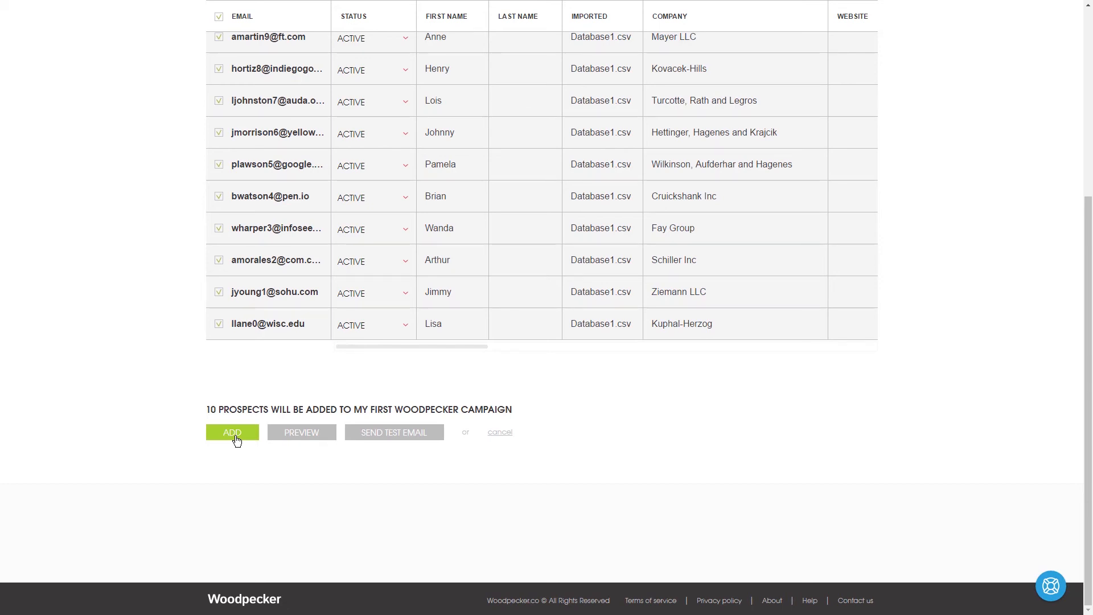
{"action": "mouse_move", "coordinate": [302, 433]}
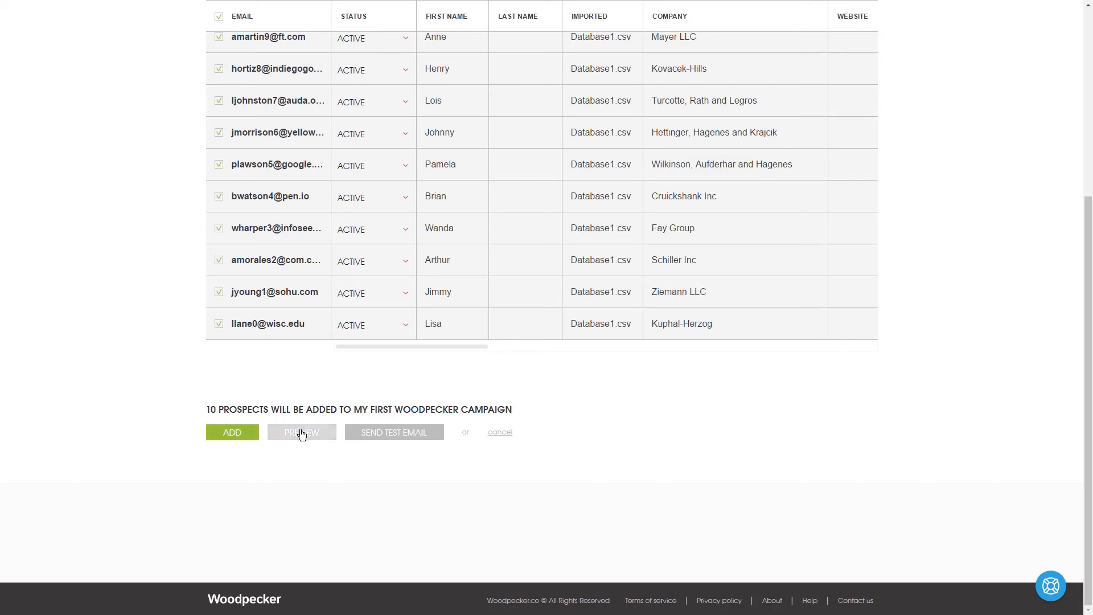
{"action": "left_click", "coordinate": [302, 433]}
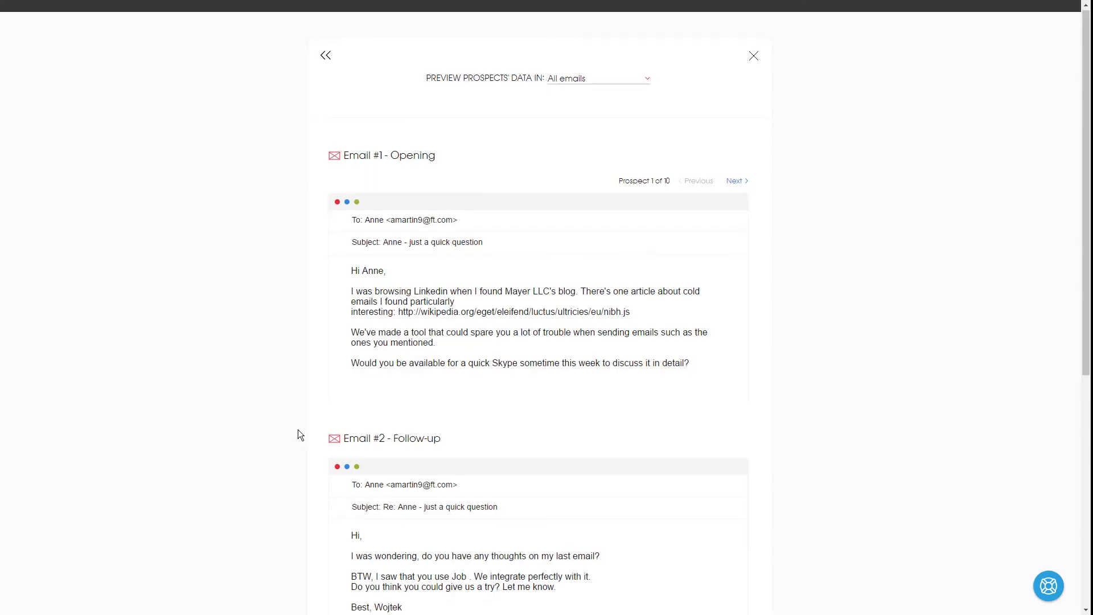
{"action": "scroll", "scroll_direction": "down", "scroll_amount": 3}
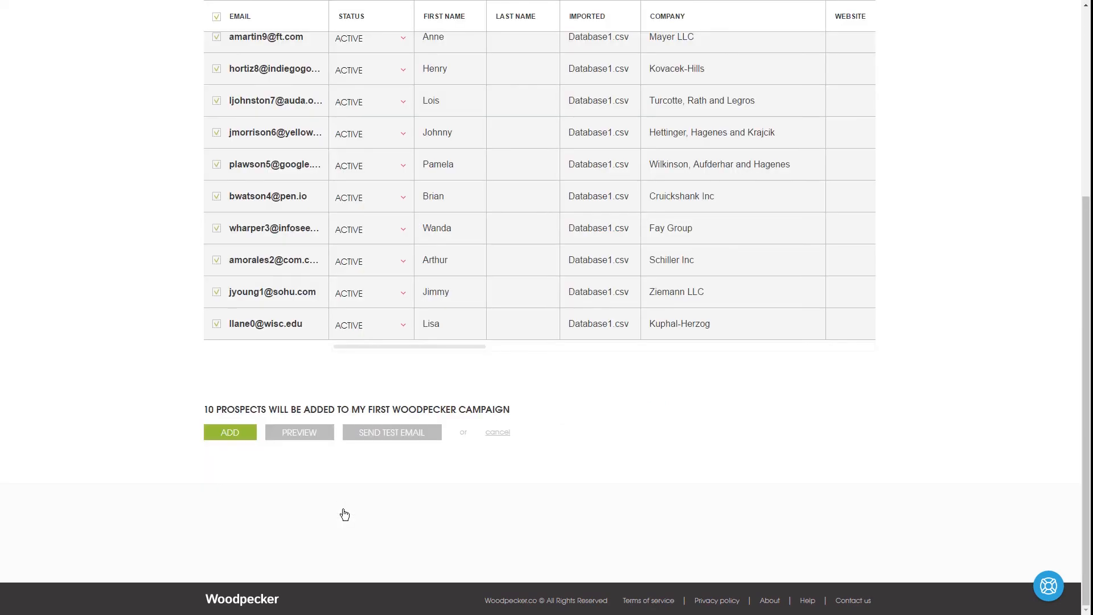
{"action": "left_click", "coordinate": [230, 432]}
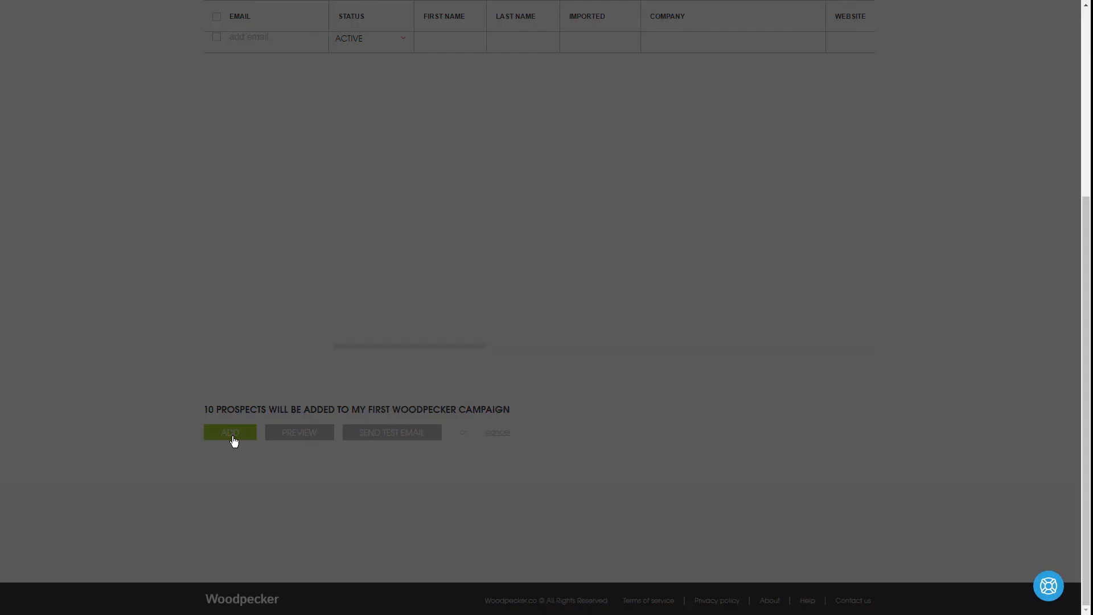
{"action": "left_click", "coordinate": [230, 433]}
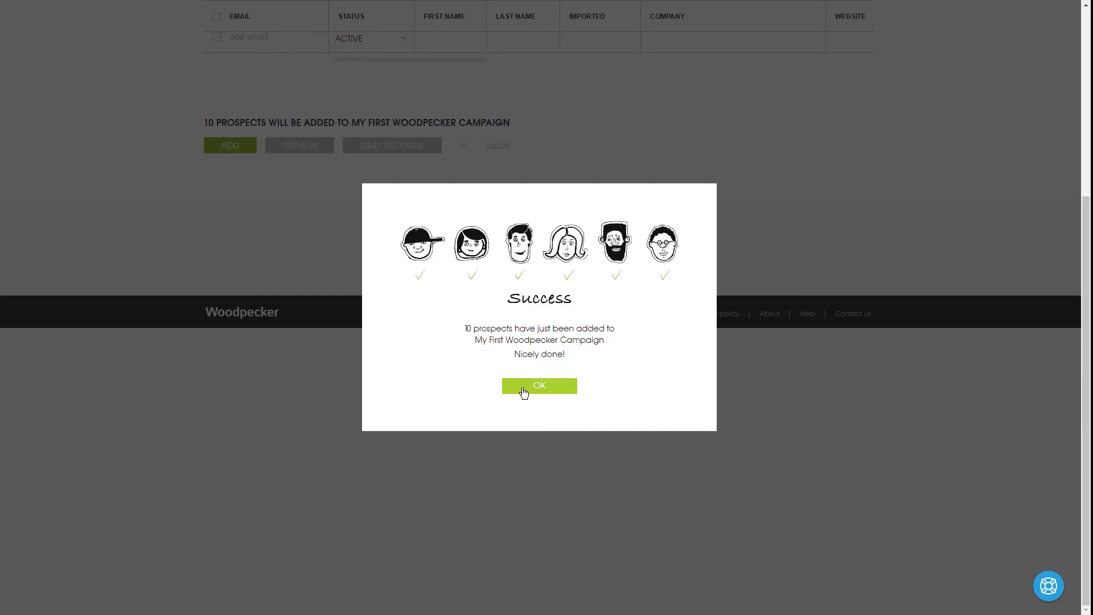
Dismiss the message and Save & Send the campaign so it starts running
{"action": "left_click", "coordinate": [539, 385]}
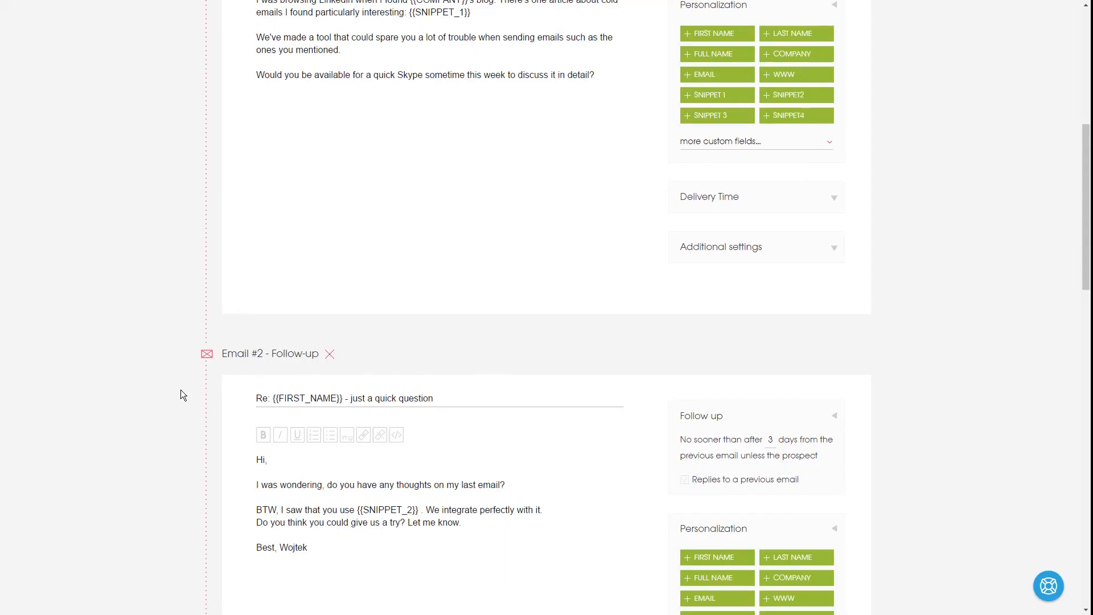
{"action": "scroll", "scroll_direction": "down", "scroll_amount": 3}
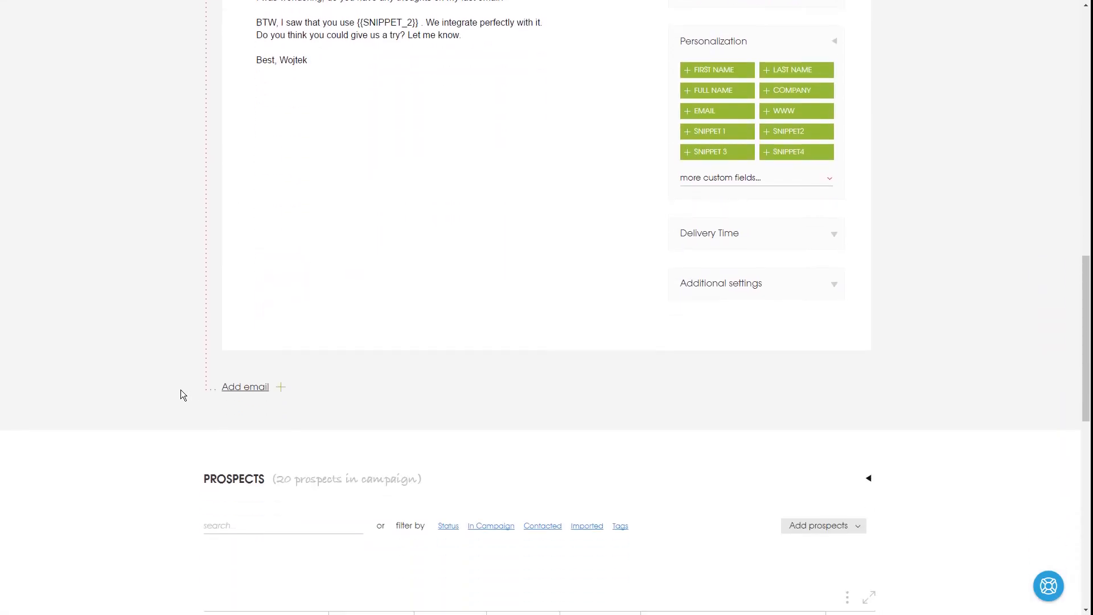
{"action": "scroll", "scroll_direction": "down", "scroll_amount": 3}
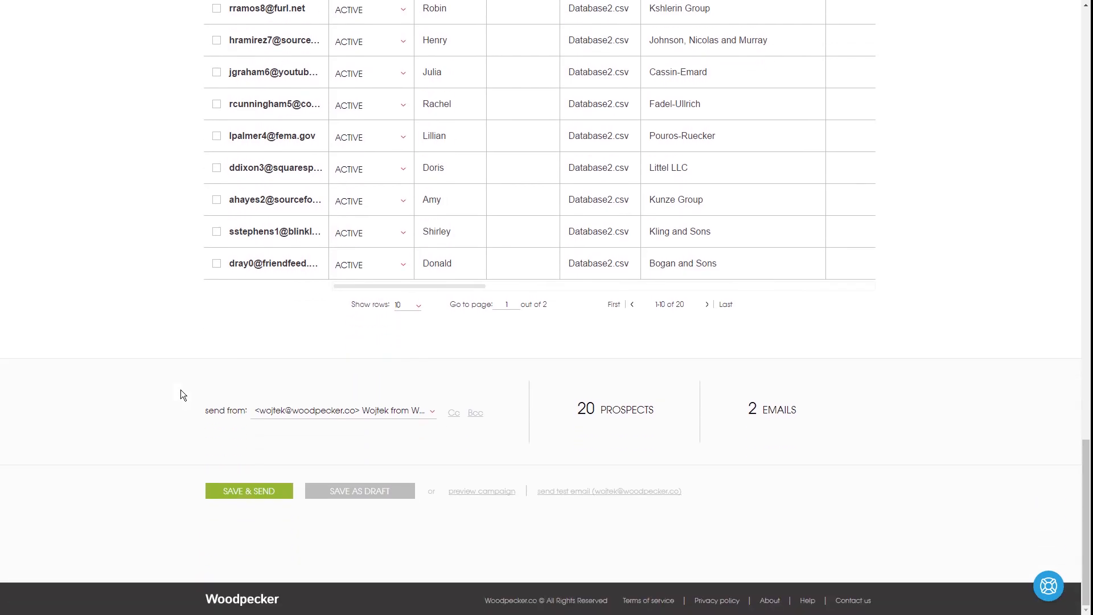
{"action": "mouse_move", "coordinate": [232, 501]}
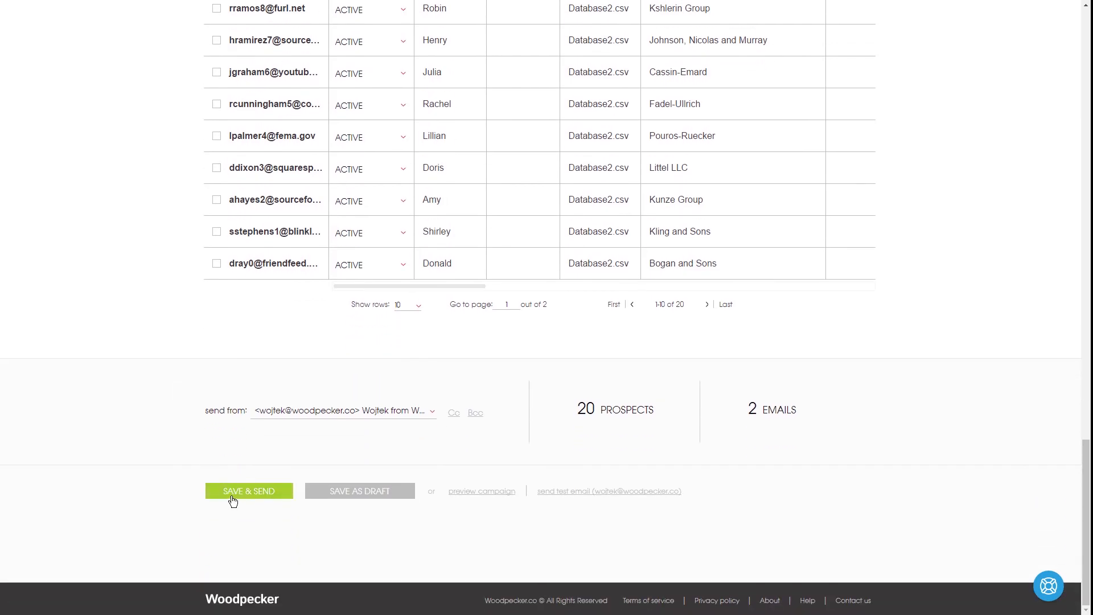
{"action": "left_click", "coordinate": [248, 491]}
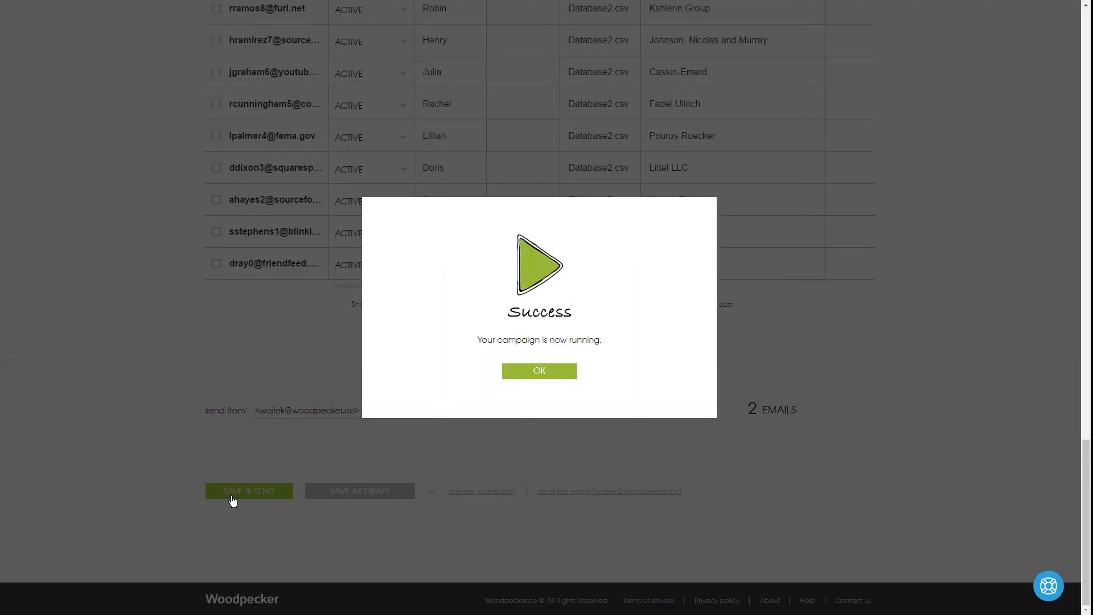